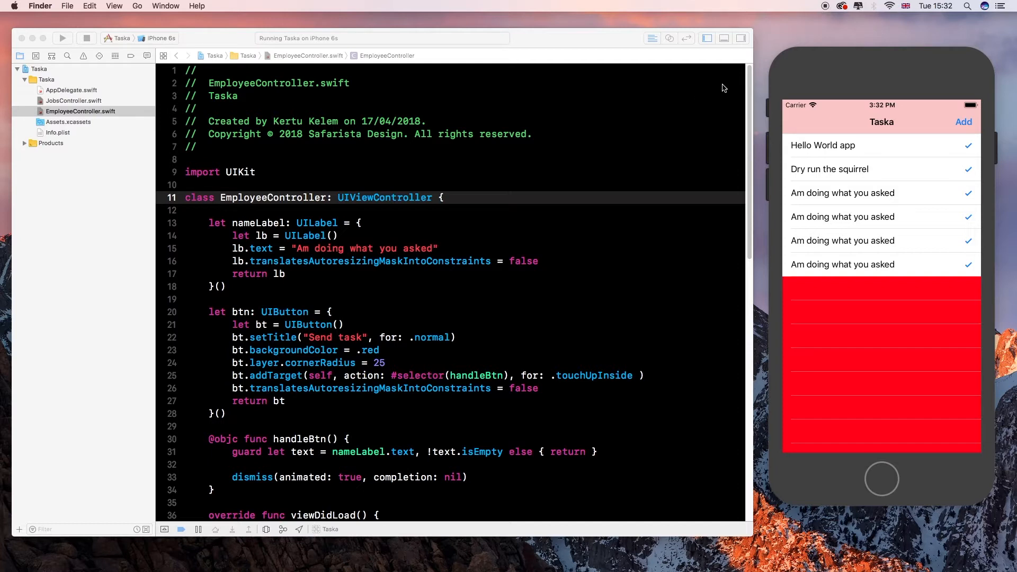
{"action": "mouse_move", "coordinate": [728, 84]}
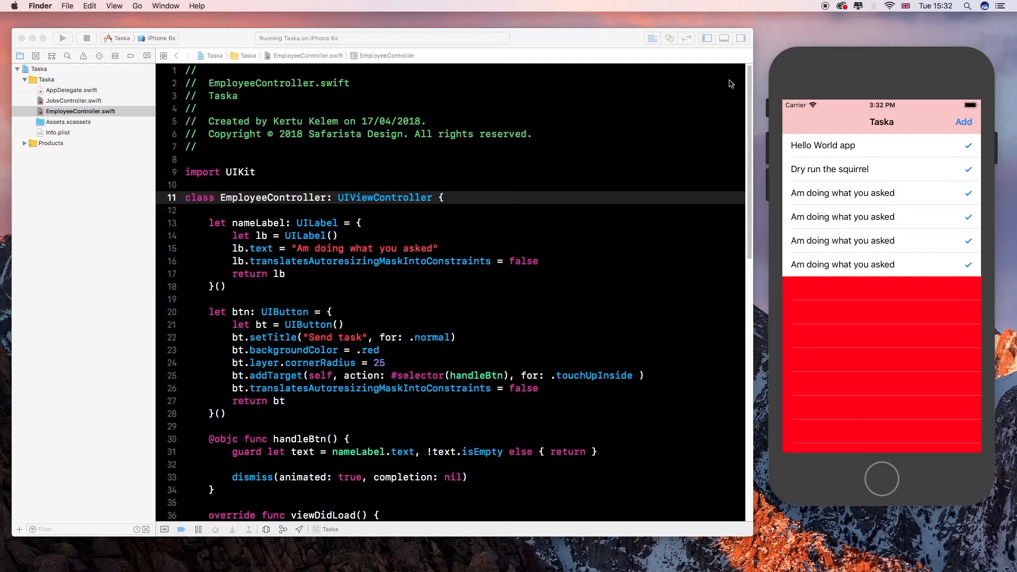
{"action": "mouse_move", "coordinate": [724, 93]}
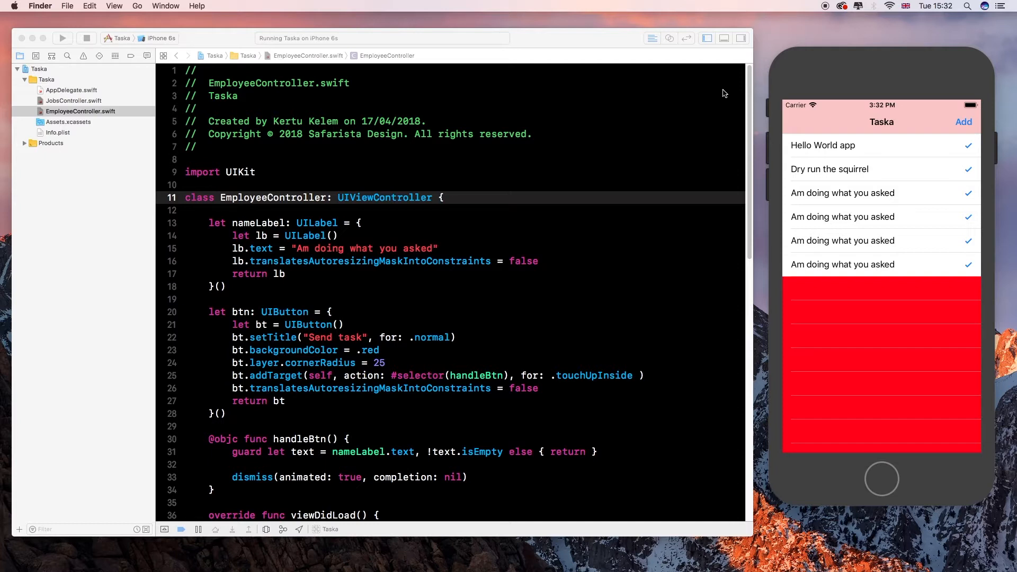
{"action": "mouse_move", "coordinate": [722, 150]}
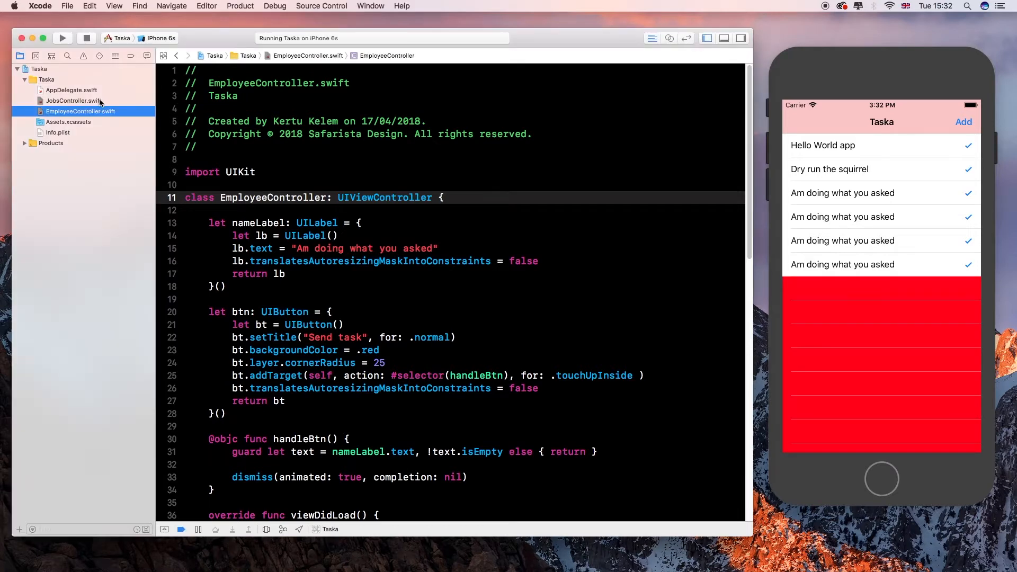
- Switch between the controller files, then send a task from the Taska simulator screen
{"action": "left_click", "coordinate": [72, 101]}
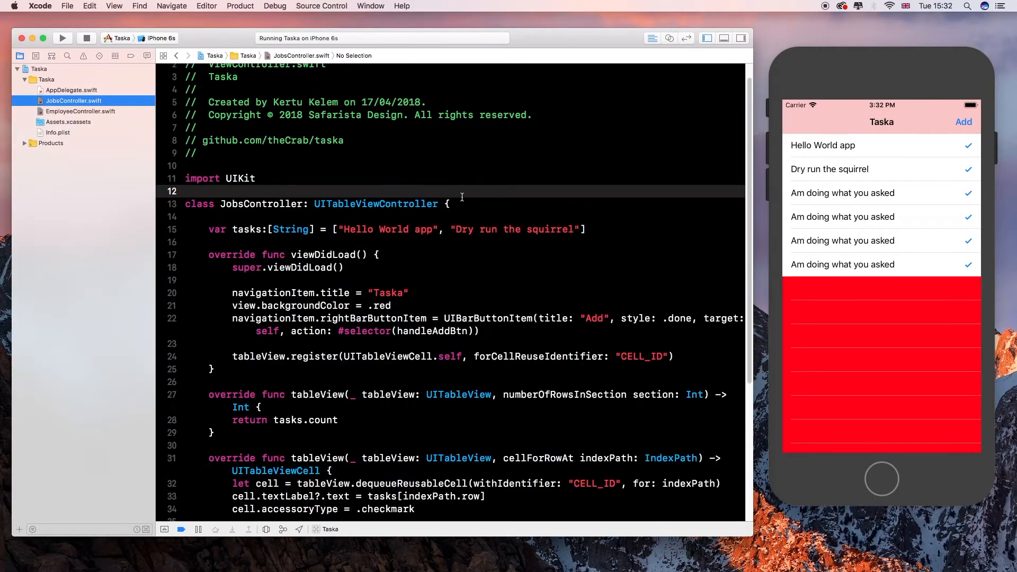
{"action": "mouse_move", "coordinate": [425, 236]}
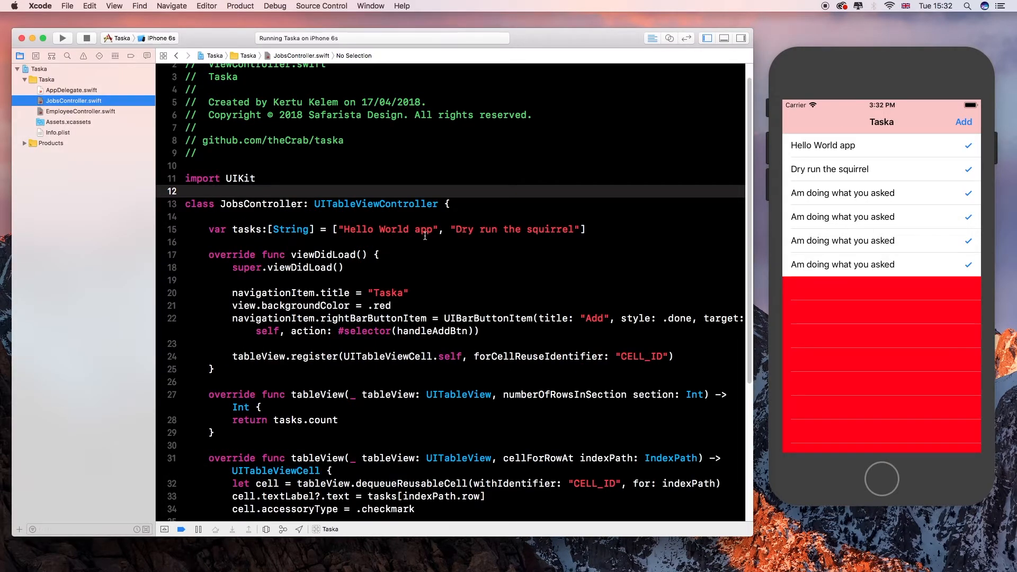
{"action": "mouse_move", "coordinate": [450, 231]}
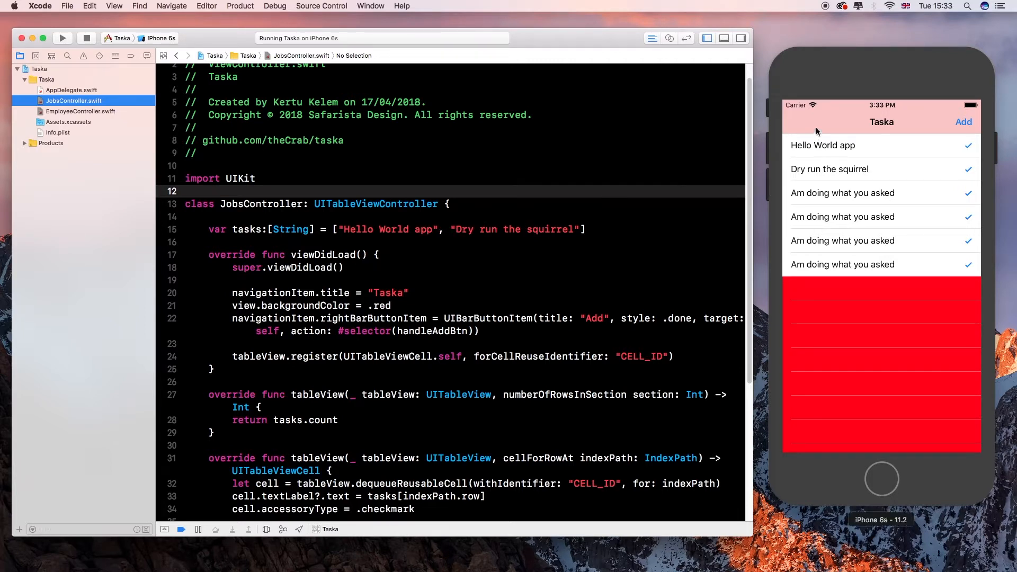
{"action": "left_click", "coordinate": [80, 112]}
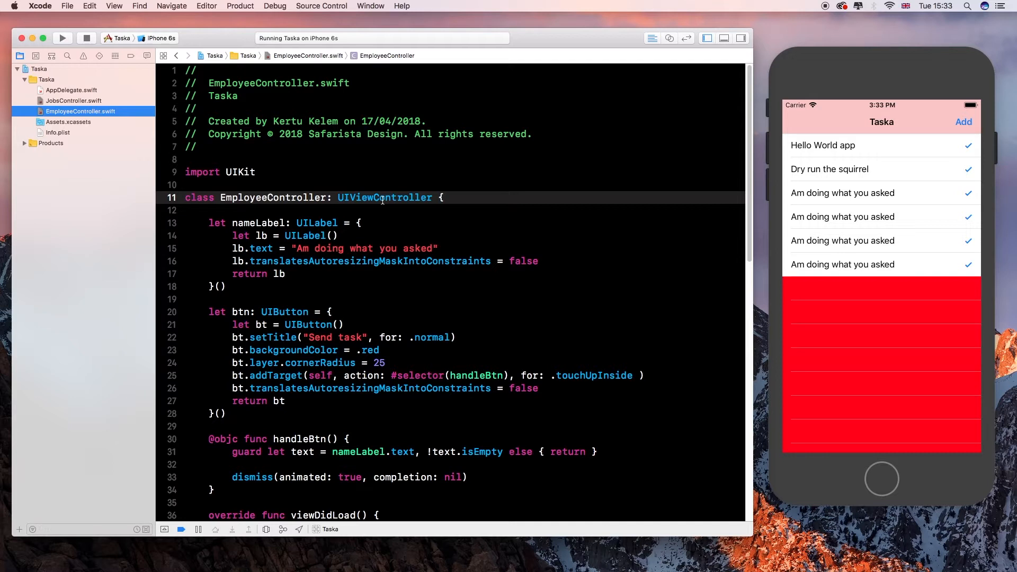
{"action": "mouse_move", "coordinate": [156, 171]}
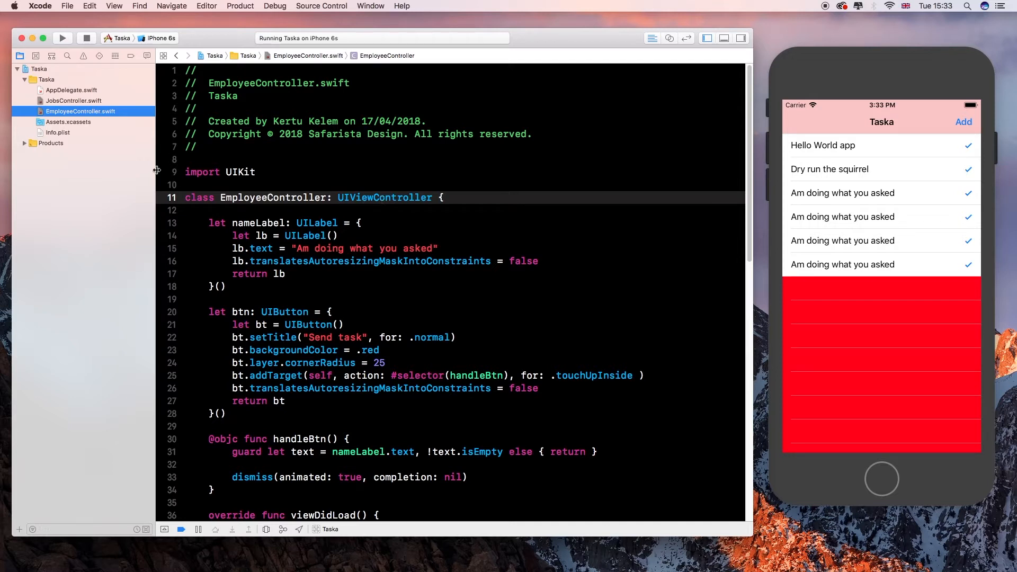
{"action": "left_click", "coordinate": [75, 101]}
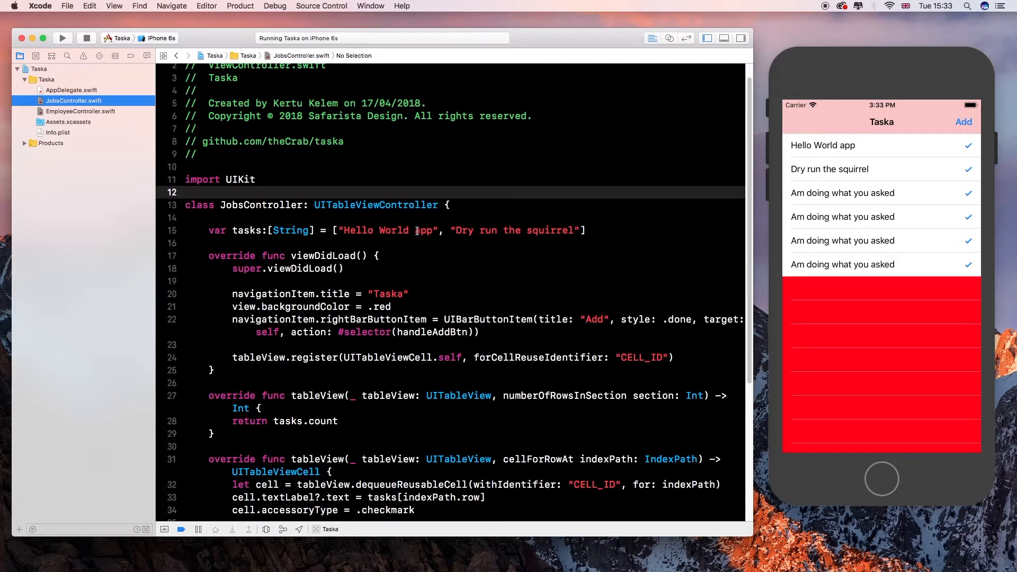
{"action": "mouse_move", "coordinate": [563, 227]}
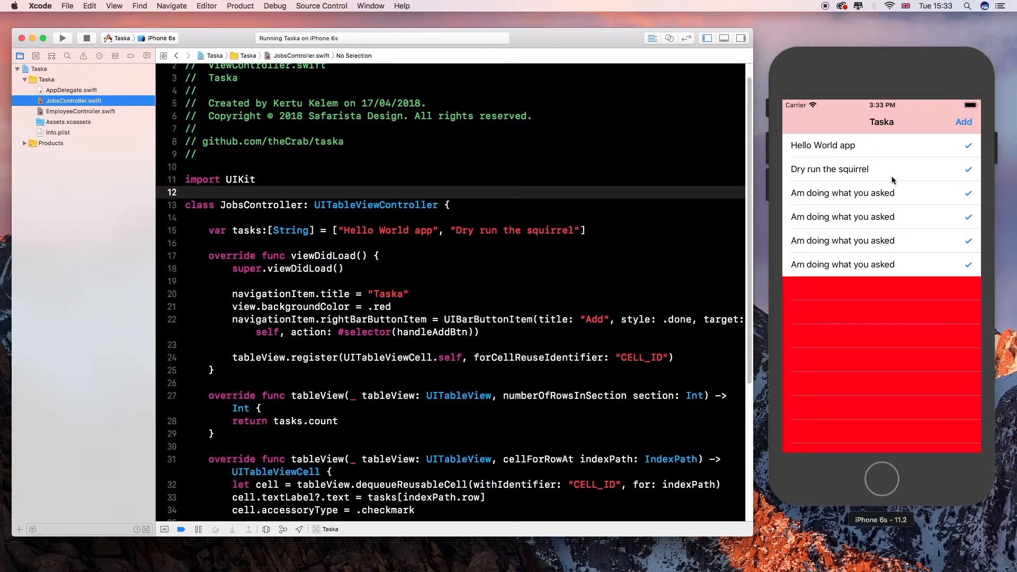
{"action": "mouse_move", "coordinate": [956, 135]}
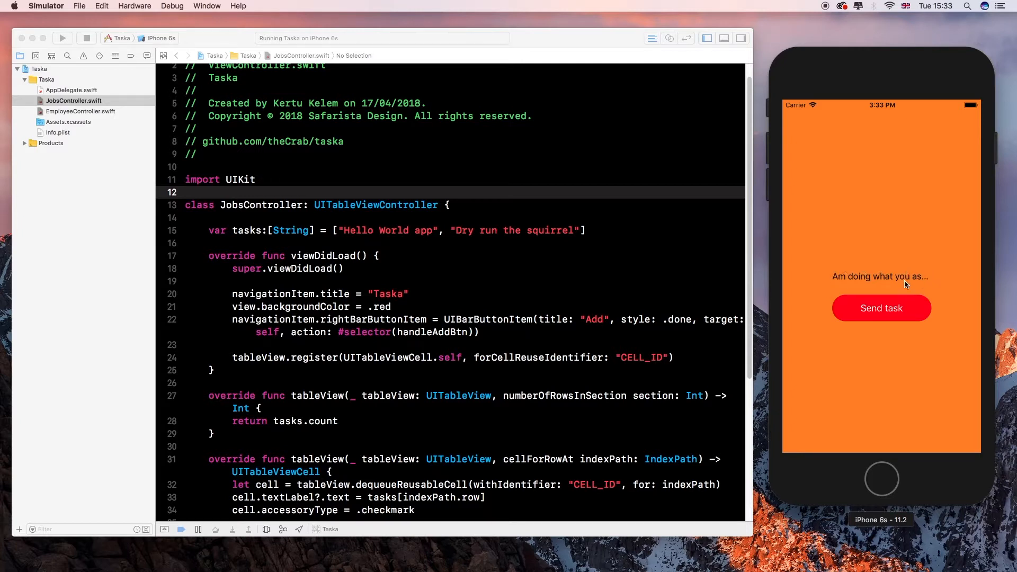
{"action": "mouse_move", "coordinate": [881, 283]}
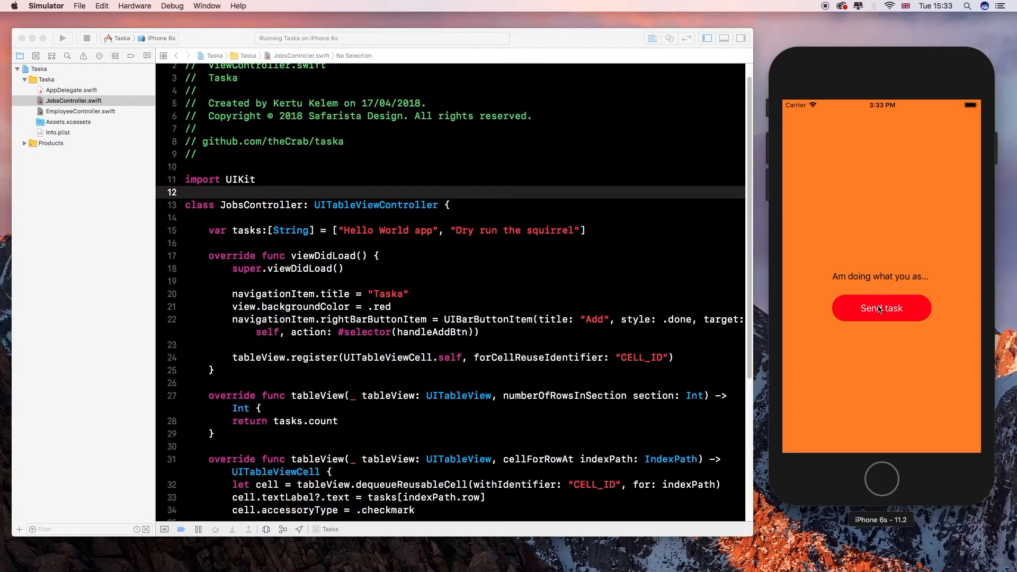
{"action": "left_click", "coordinate": [882, 308]}
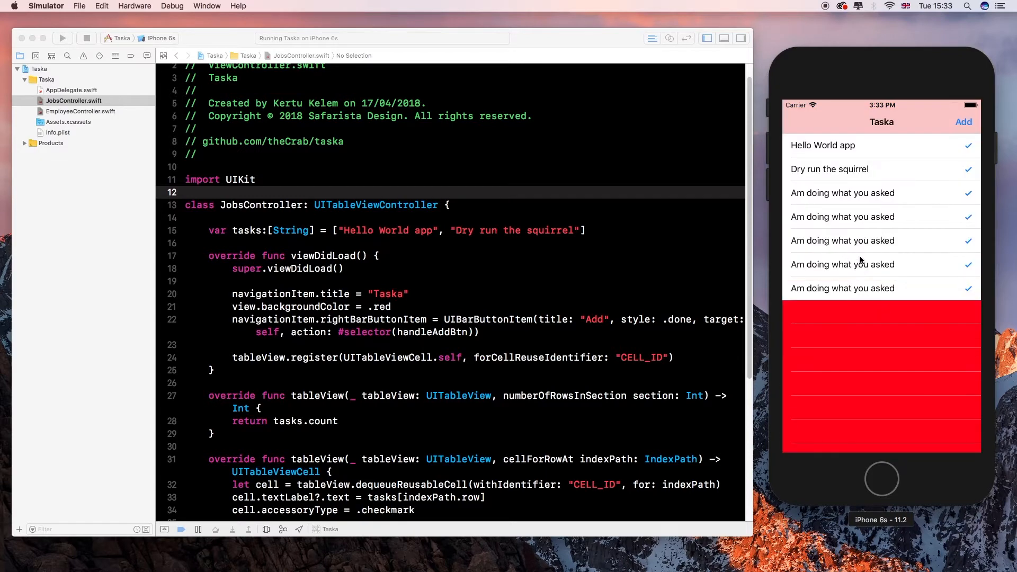
{"action": "mouse_move", "coordinate": [944, 144]}
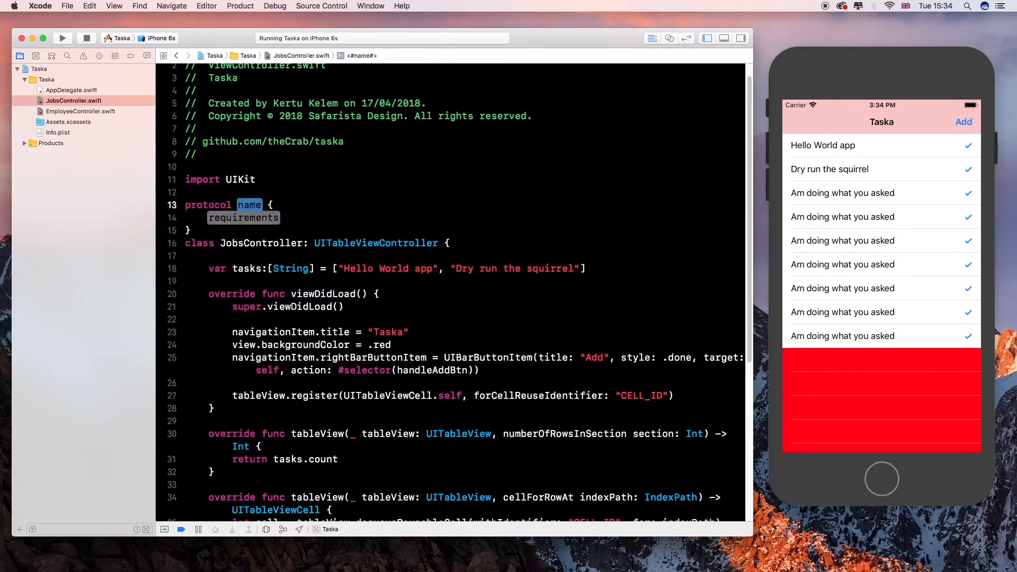
- Write protocol TaskDelegate { func addTask(task: String) } above the JobsController class
{"action": "type", "text": "Task"}
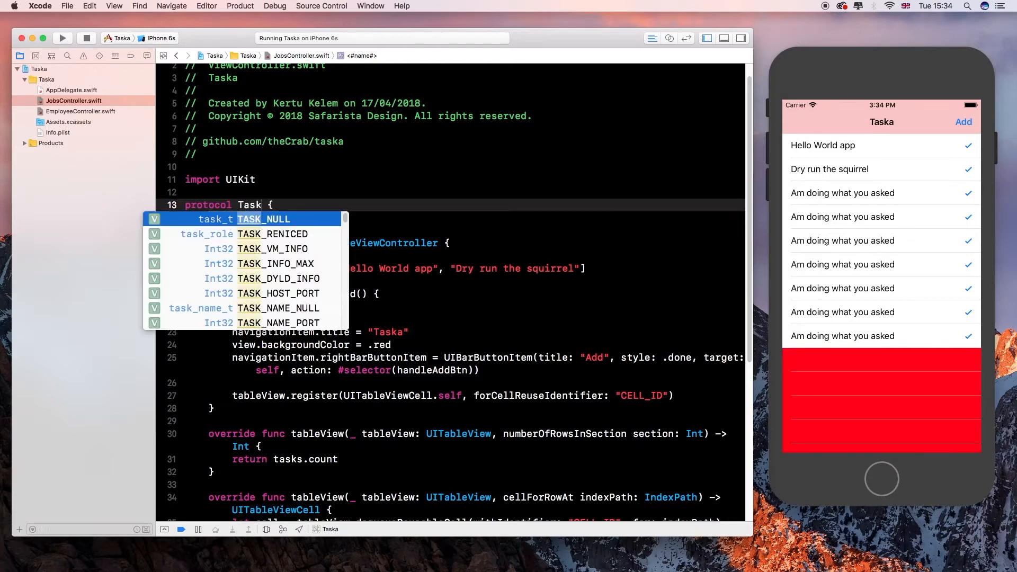
{"action": "type", "text": "Delega"}
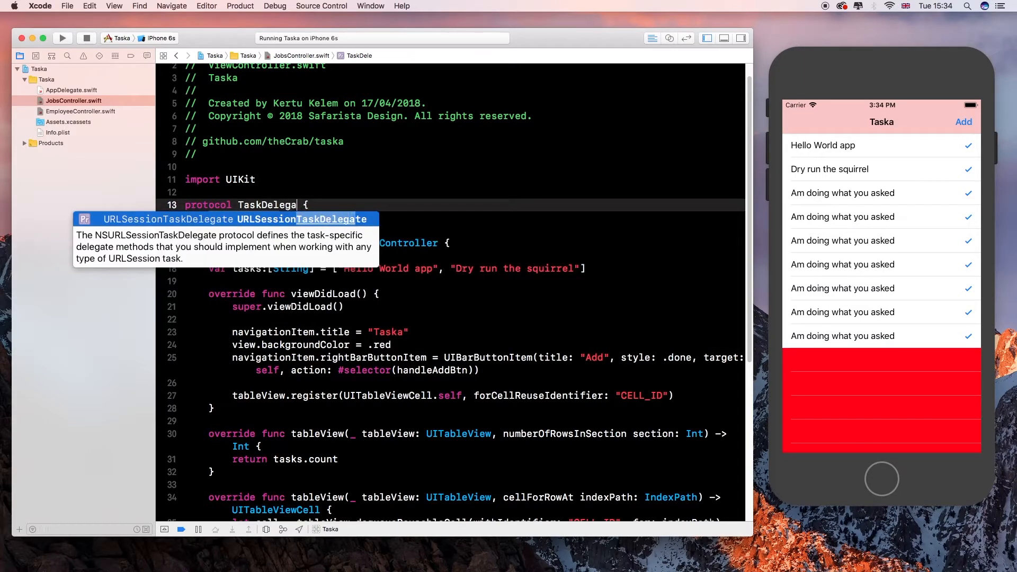
{"action": "type", "text": "te"}
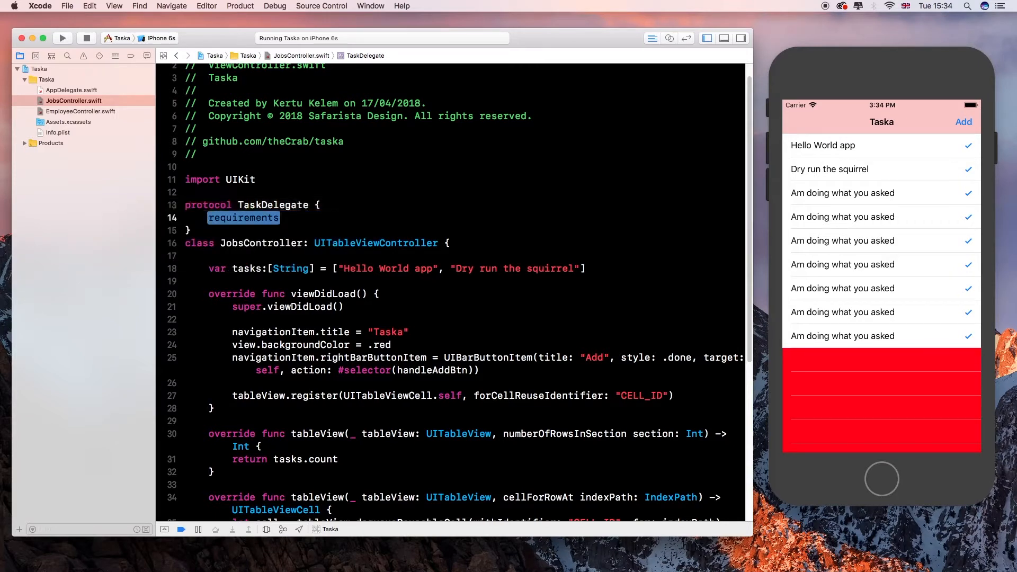
{"action": "type", "text": "fun"}
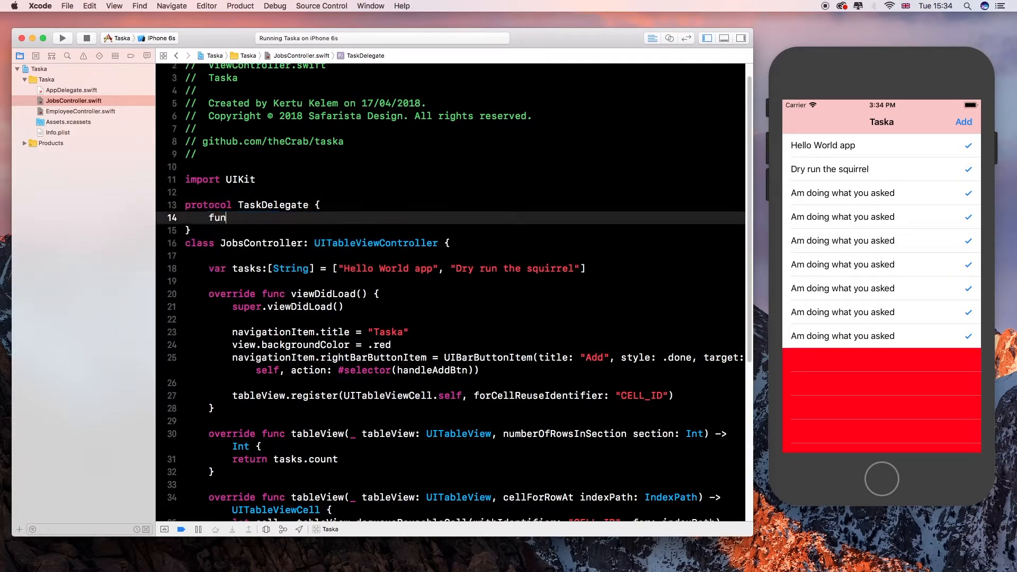
{"action": "type", "text": "c"}
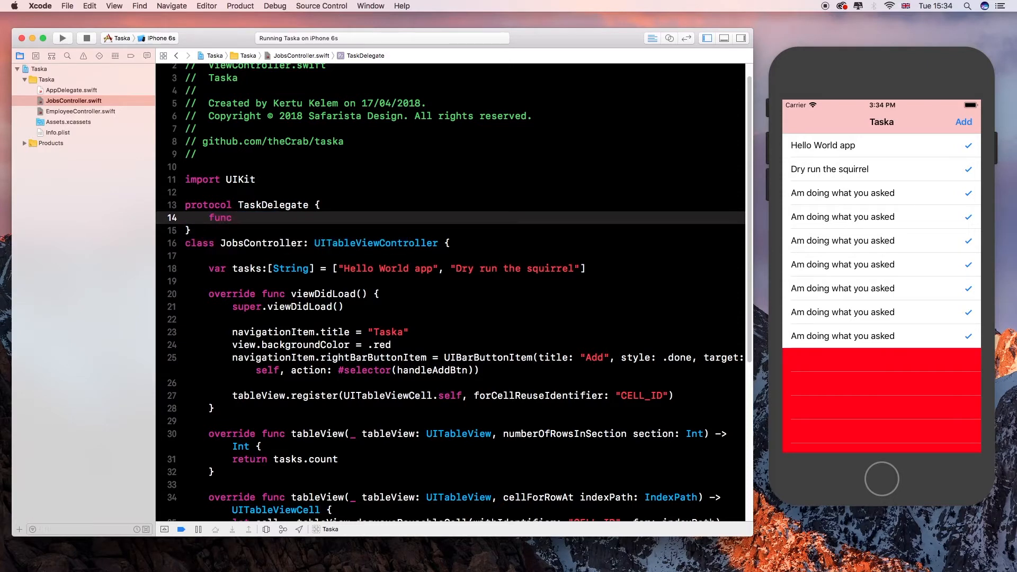
{"action": "type", "text": "at"}
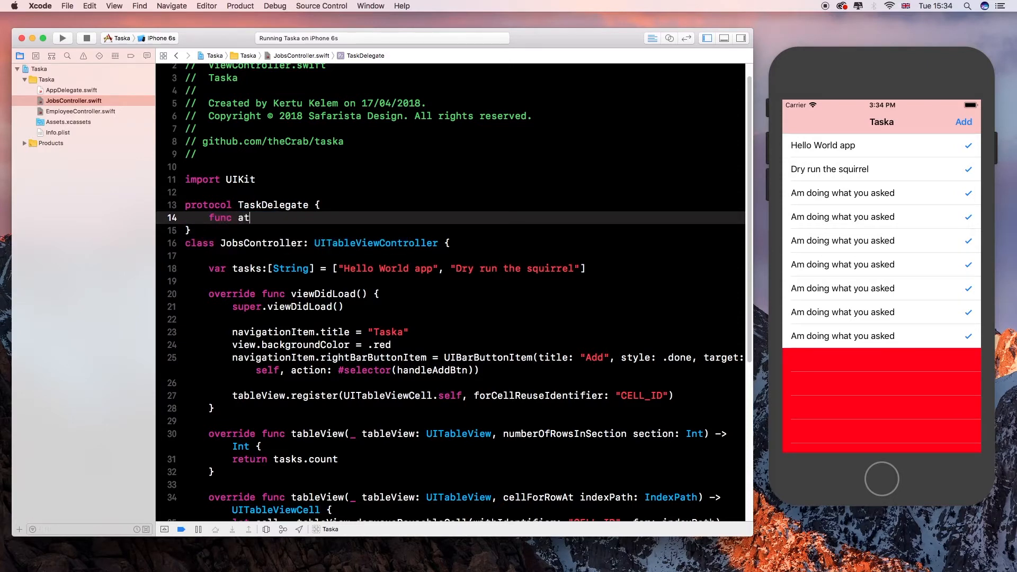
{"action": "type", "text": "dt"}
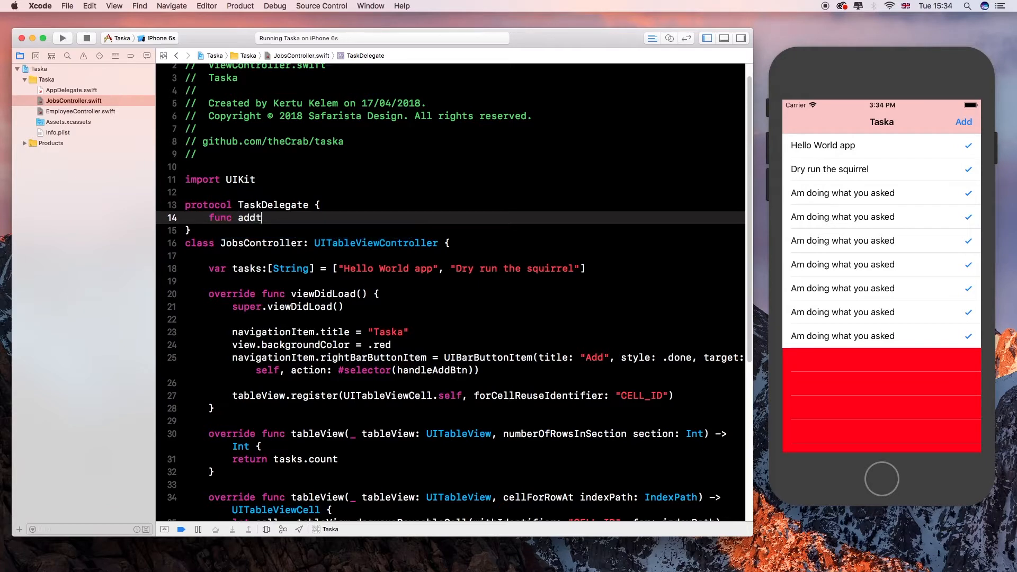
{"action": "type", "text": "Tas"}
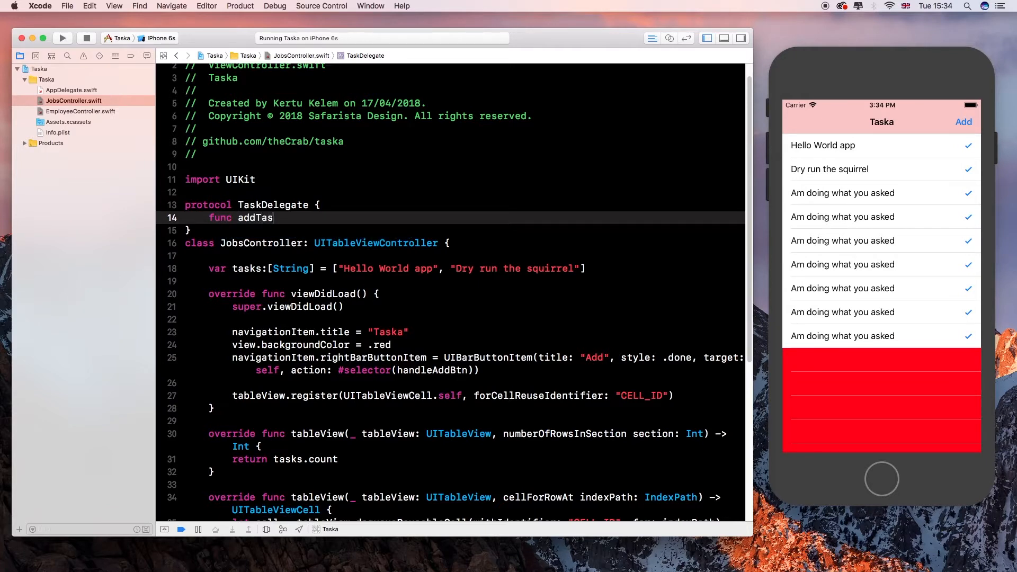
{"action": "type", "text": "k(t"}
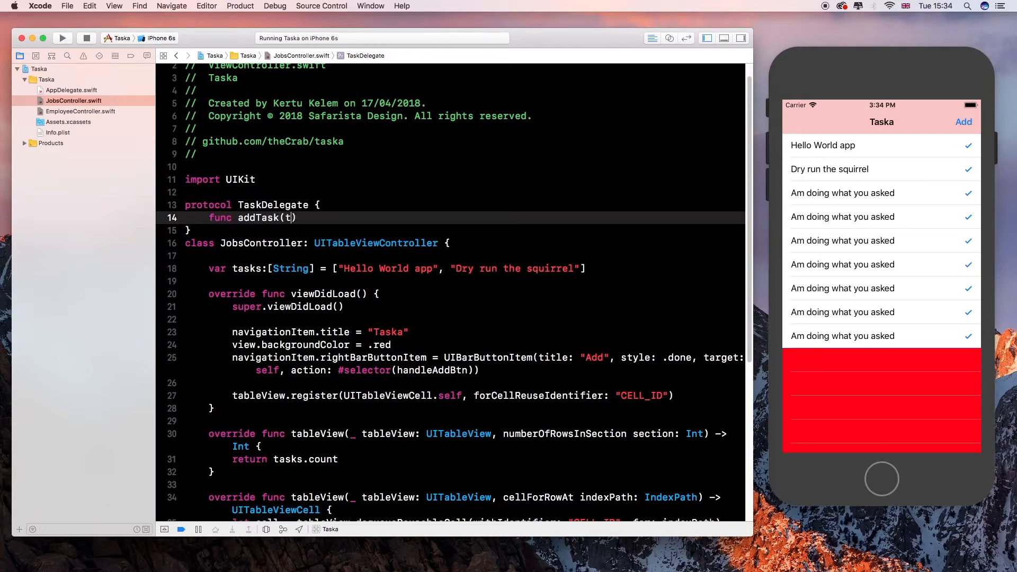
{"action": "type", "text": "ask"}
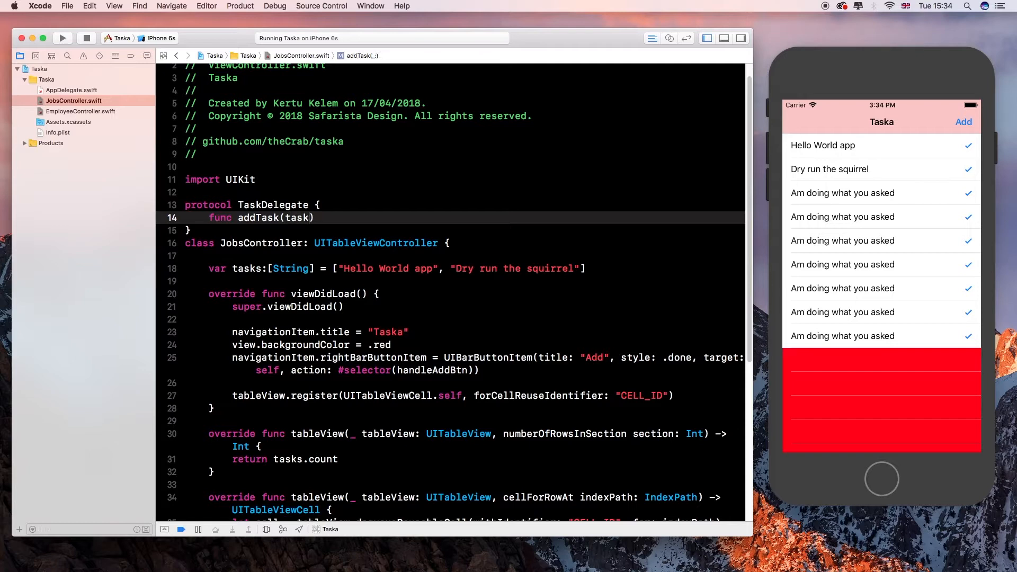
{"action": "type", "text": ":"}
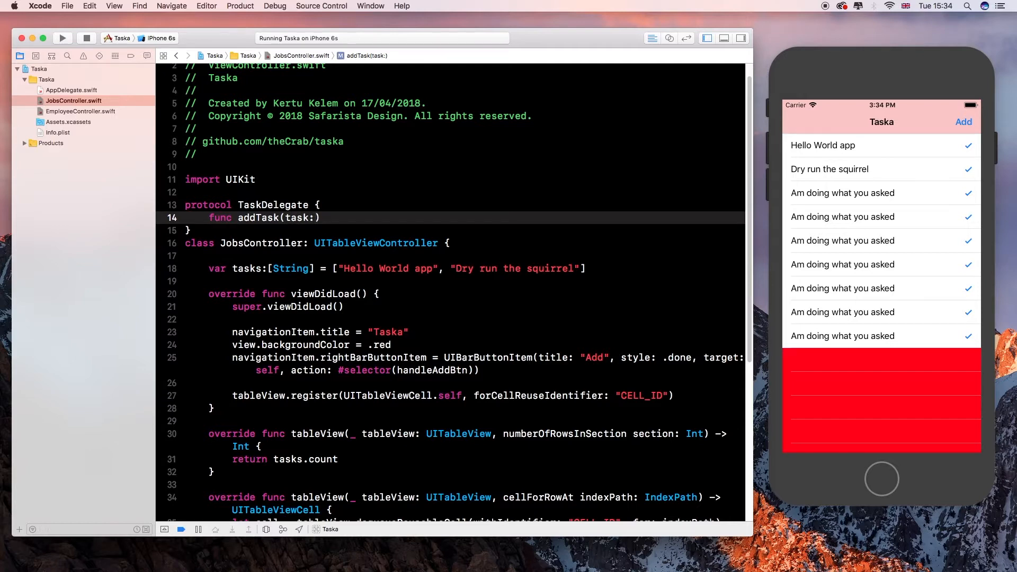
{"action": "type", "text": "s"}
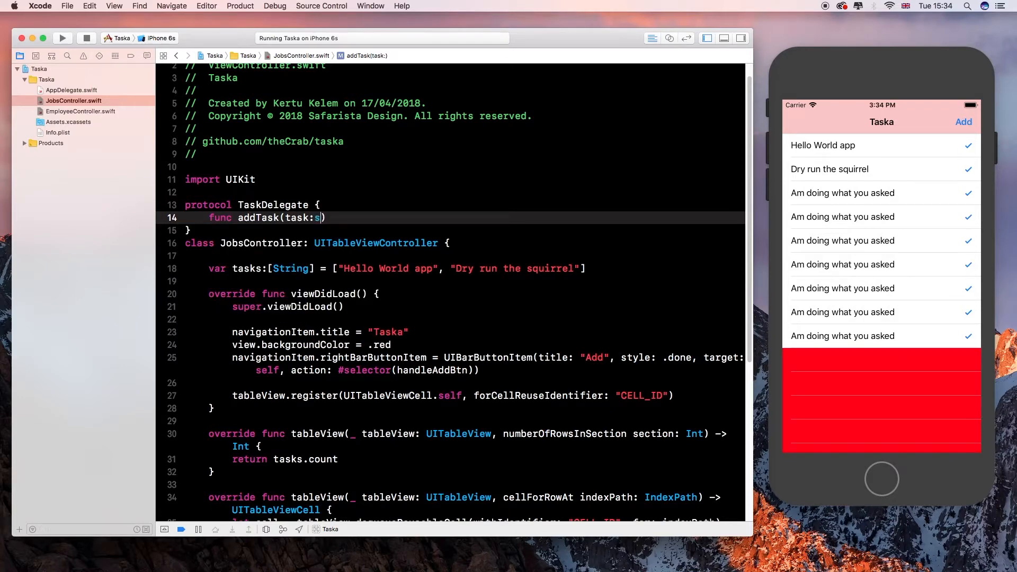
{"action": "type", "text": "tring)"}
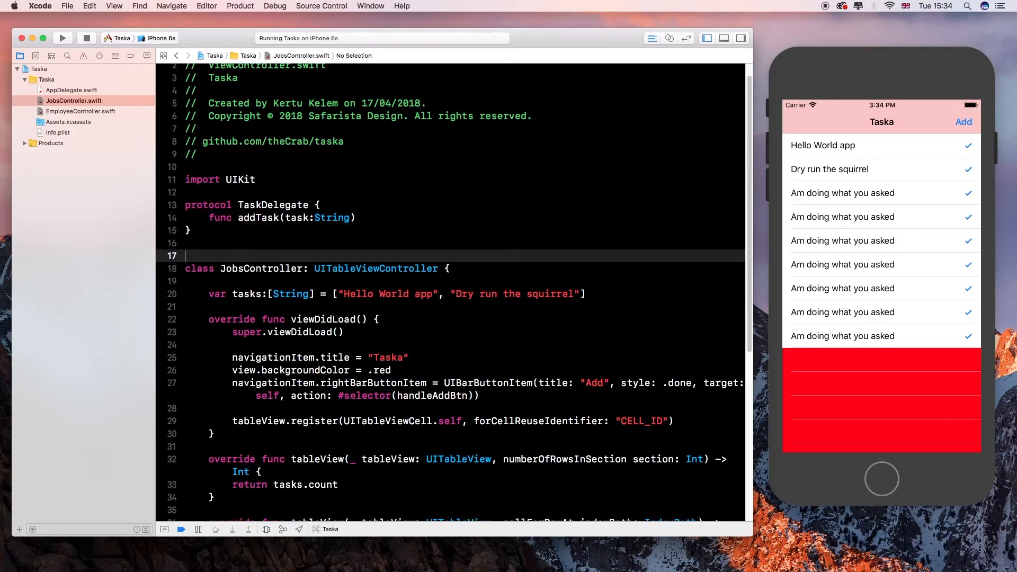
- Add a // MARK: JobsController comment above the class
{"action": "type", "text": "//"}
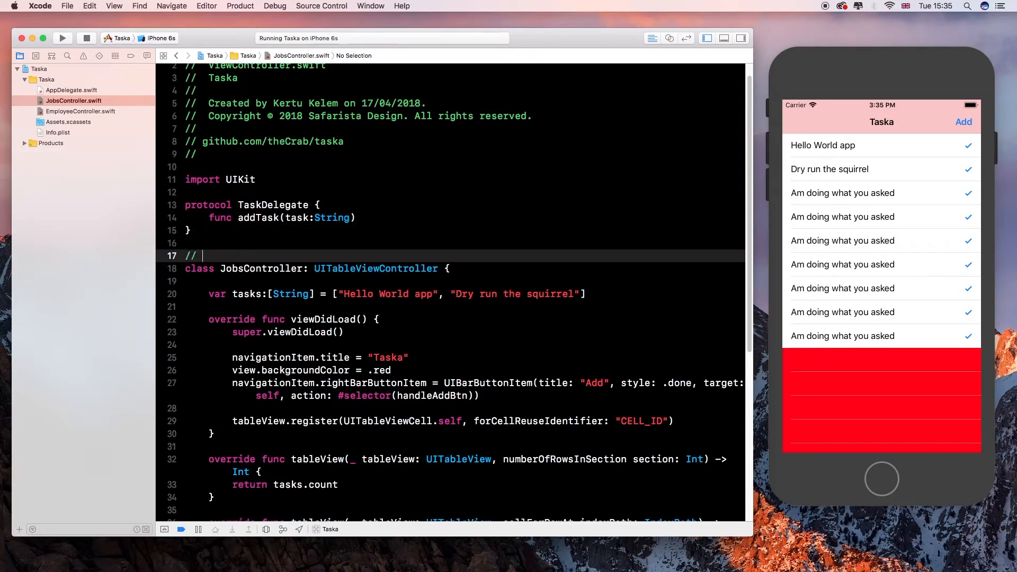
{"action": "type", "text": "MAR"}
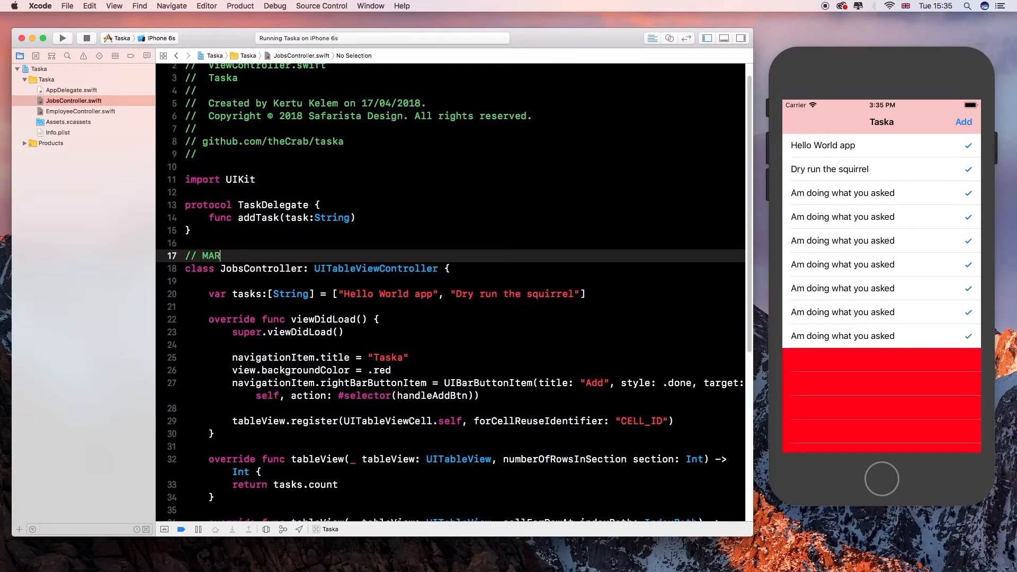
{"action": "type", "text": "K:"}
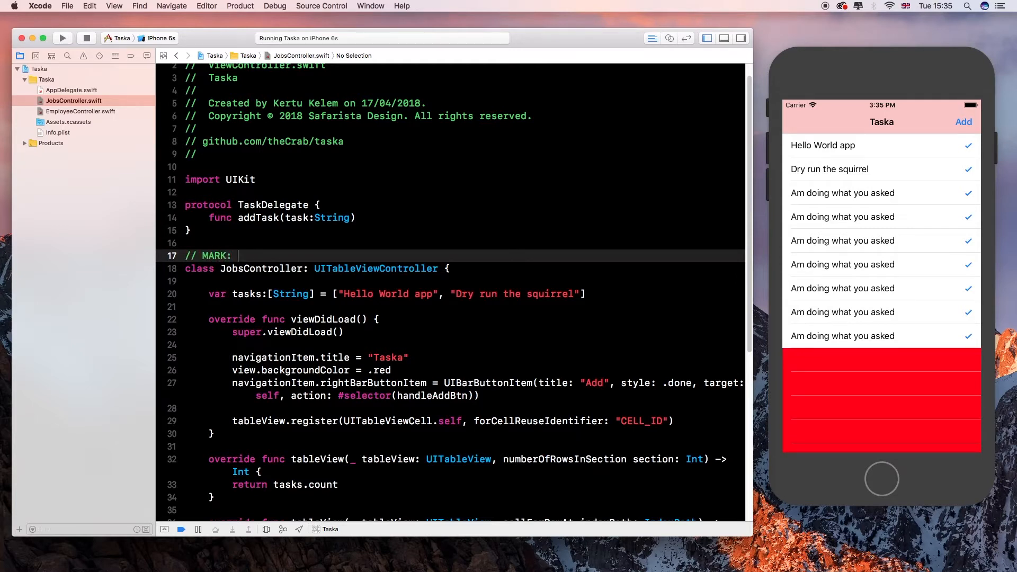
{"action": "type", "text": "J"}
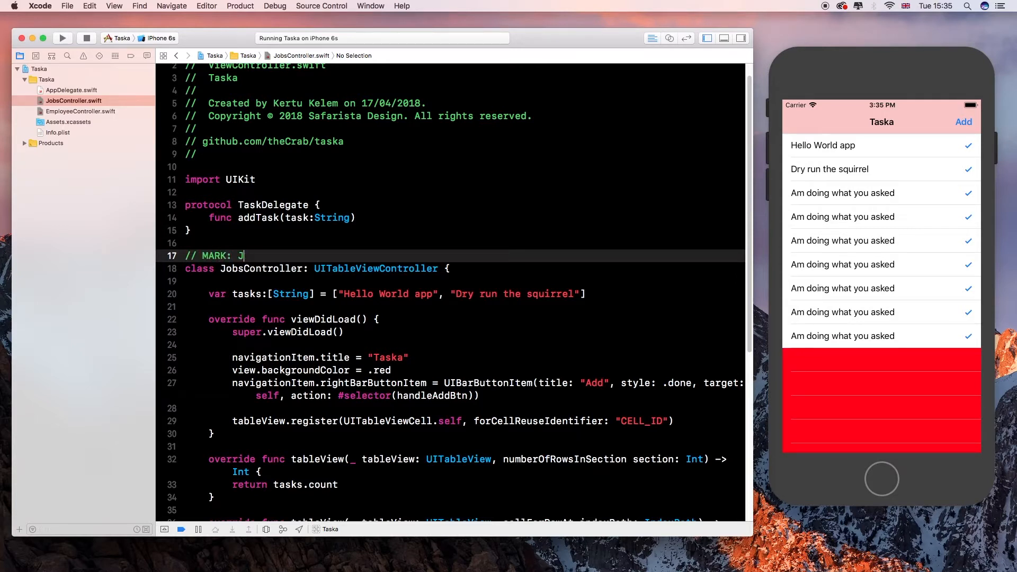
{"action": "type", "text": "obs"}
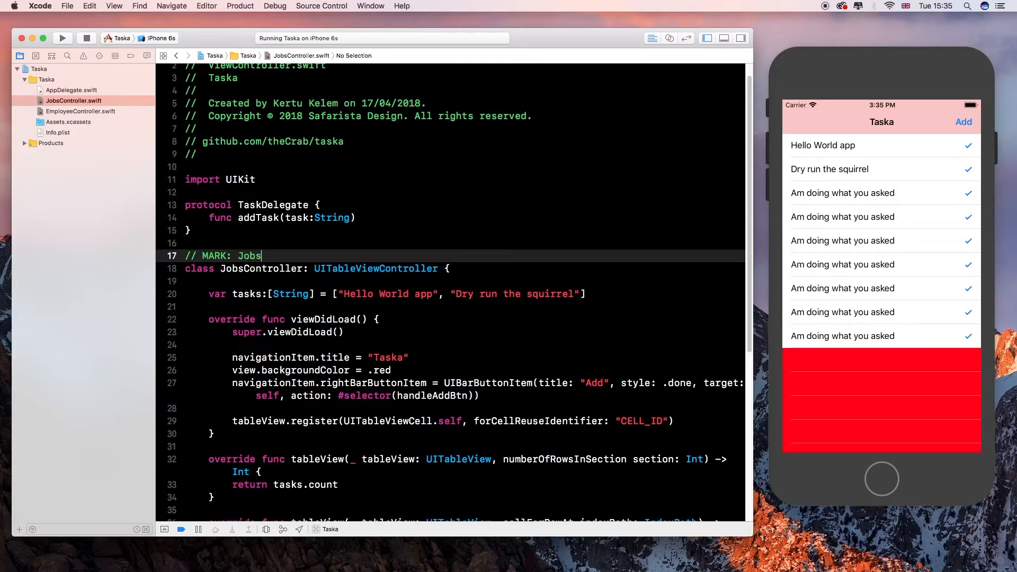
{"action": "type", "text": "Controller"}
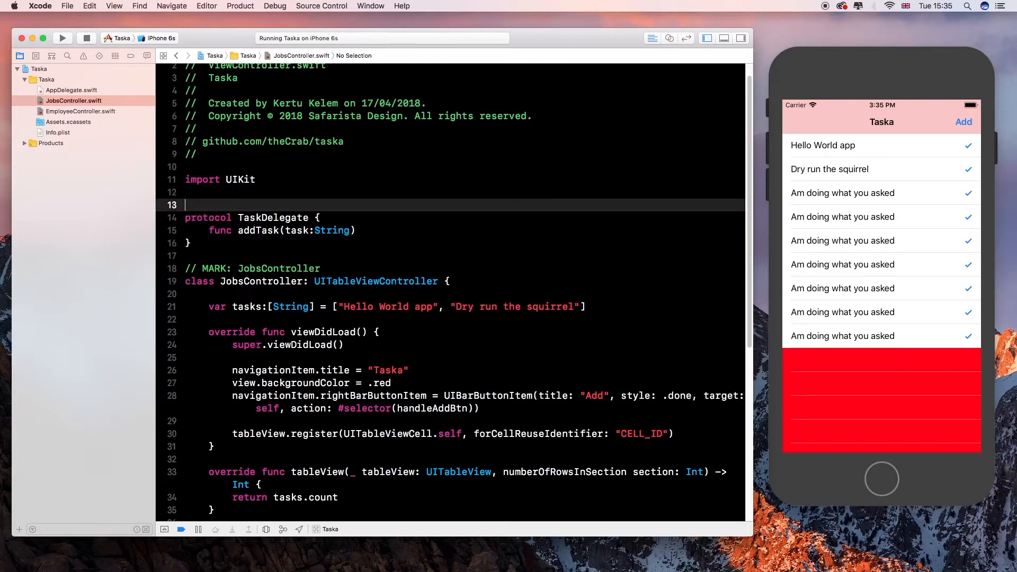
- Add // MARK: TaskDelegate above the protocol and open EmployeeController.swift
{"action": "type", "text": "ta"}
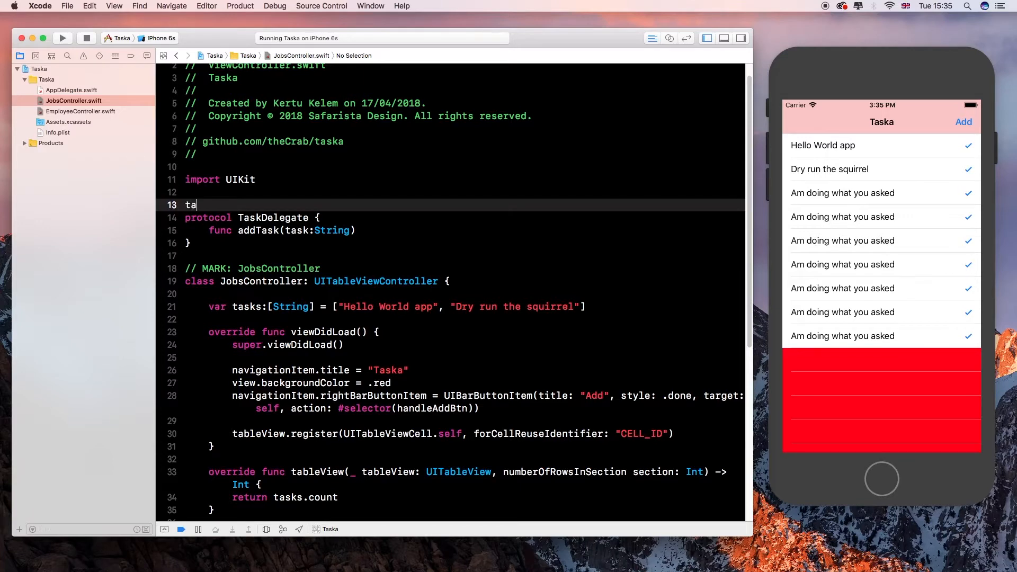
{"action": "type", "text": "de"}
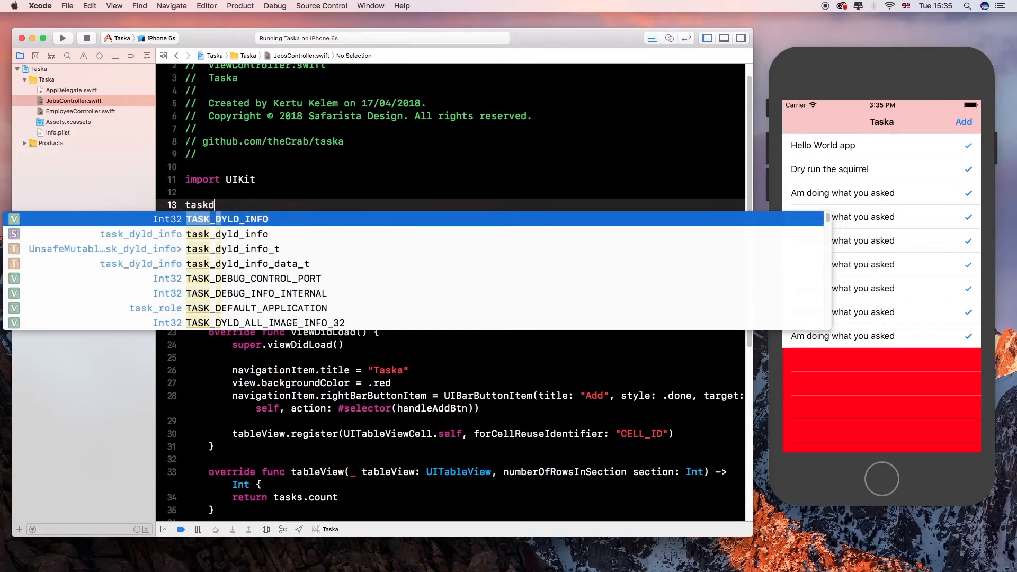
{"action": "key", "text": "Backspace"}
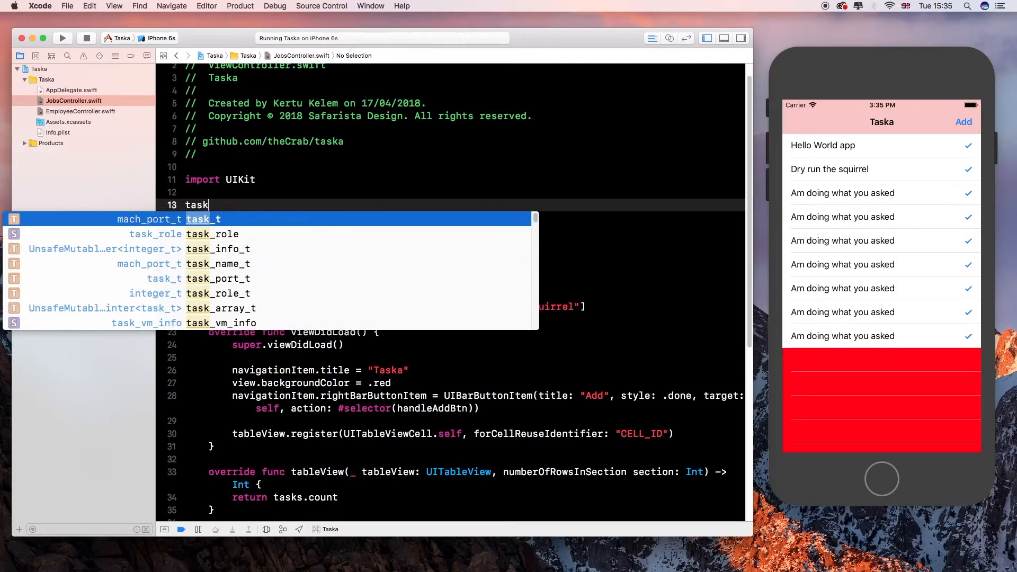
{"action": "type", "text": "Dele"}
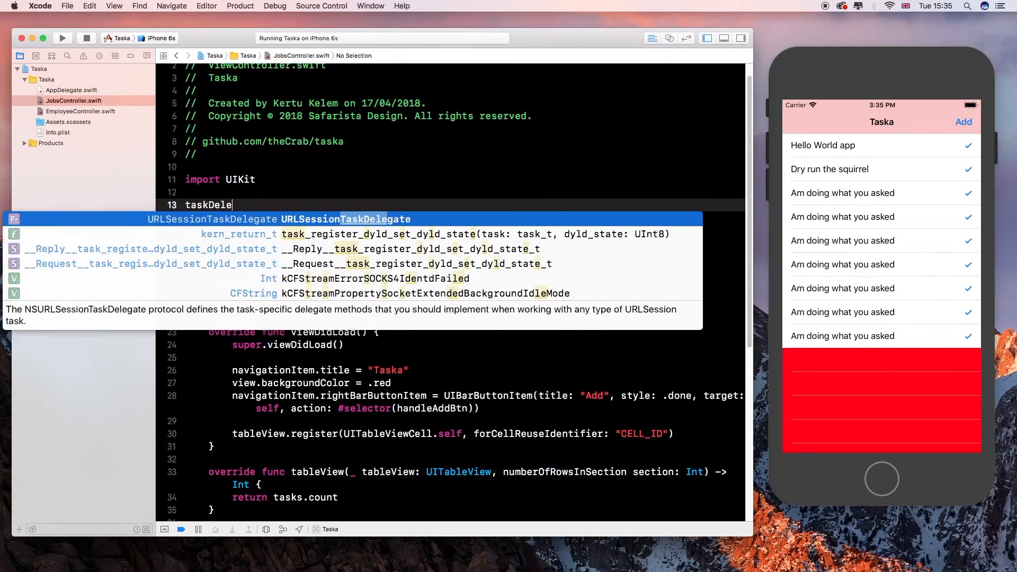
{"action": "type", "text": "gate"}
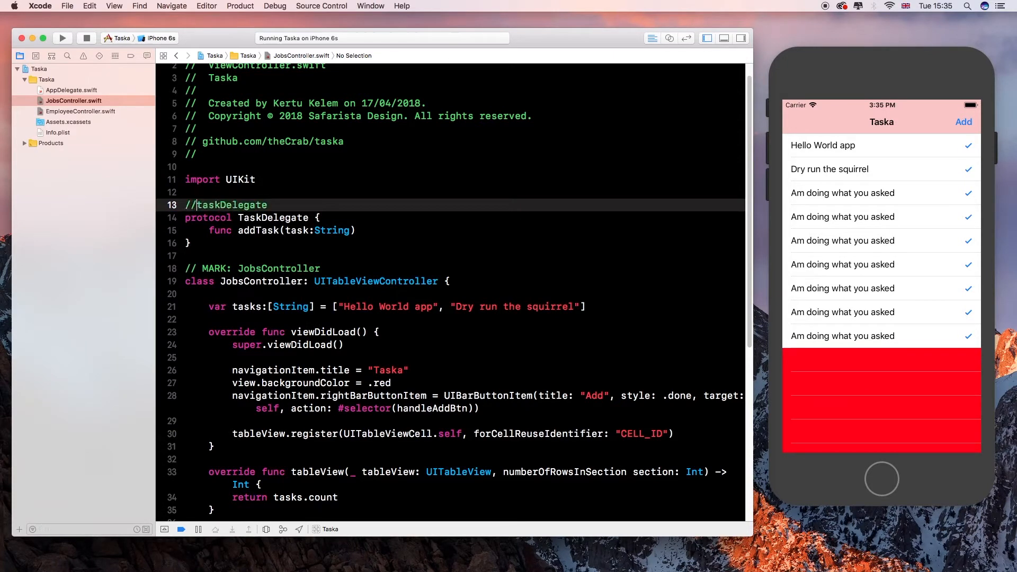
{"action": "type", "text": "MARK: T"}
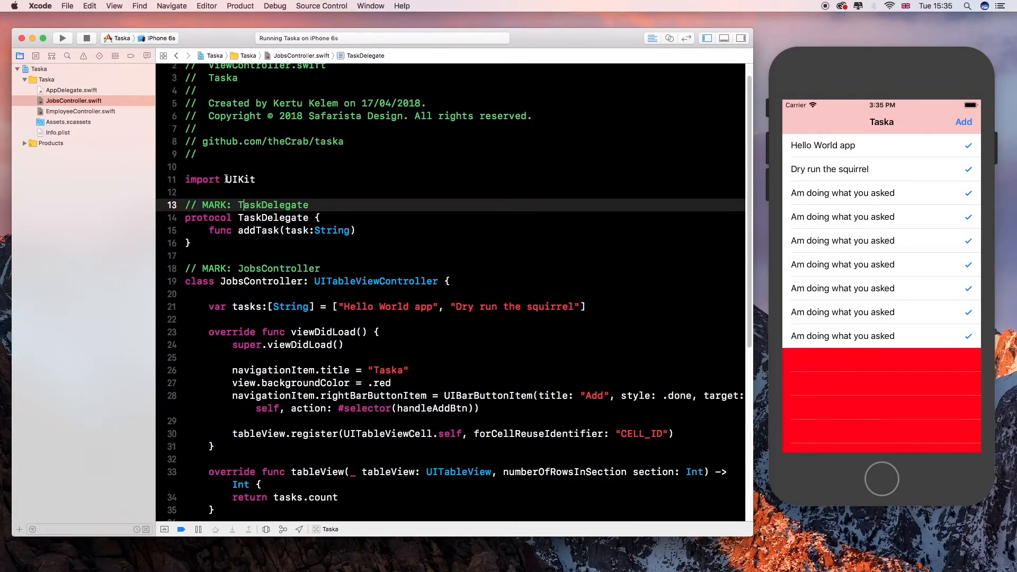
{"action": "left_click", "coordinate": [80, 111]}
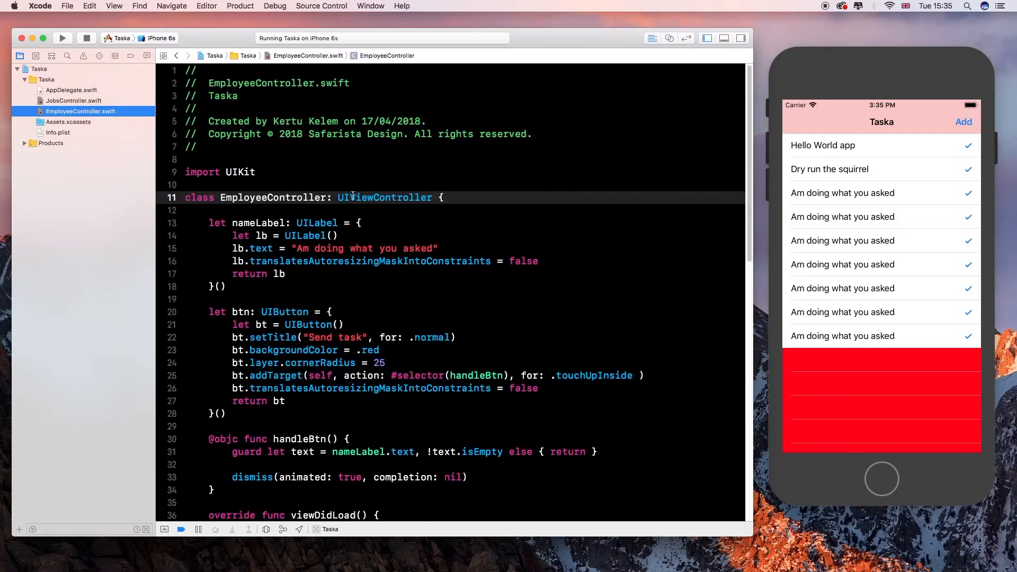
- Declare var taskDelegate: TaskDelegate! at the top of EmployeeController
{"action": "left_click", "coordinate": [388, 212]}
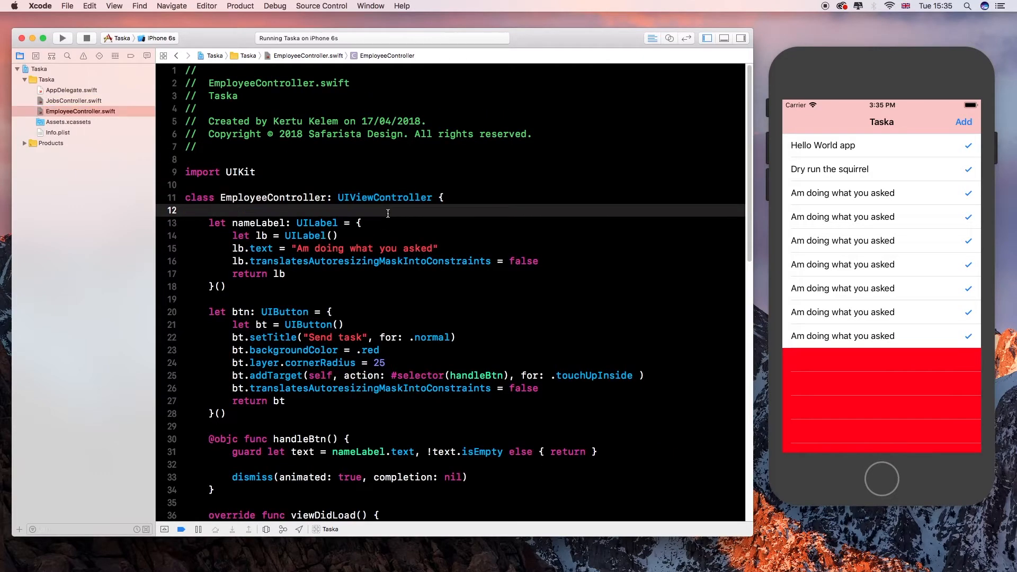
{"action": "type", "text": "var name = value"}
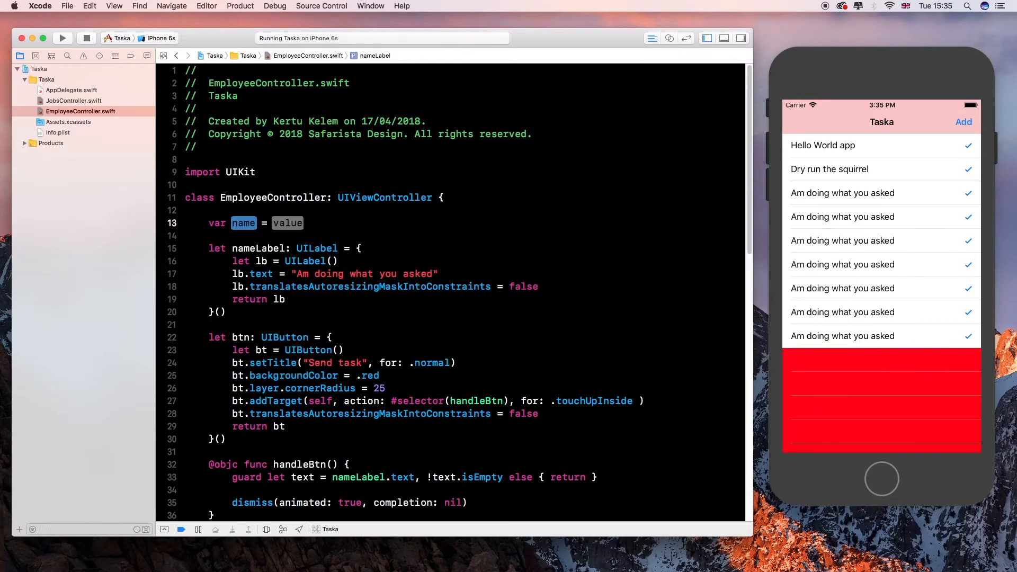
{"action": "type", "text": "tas"}
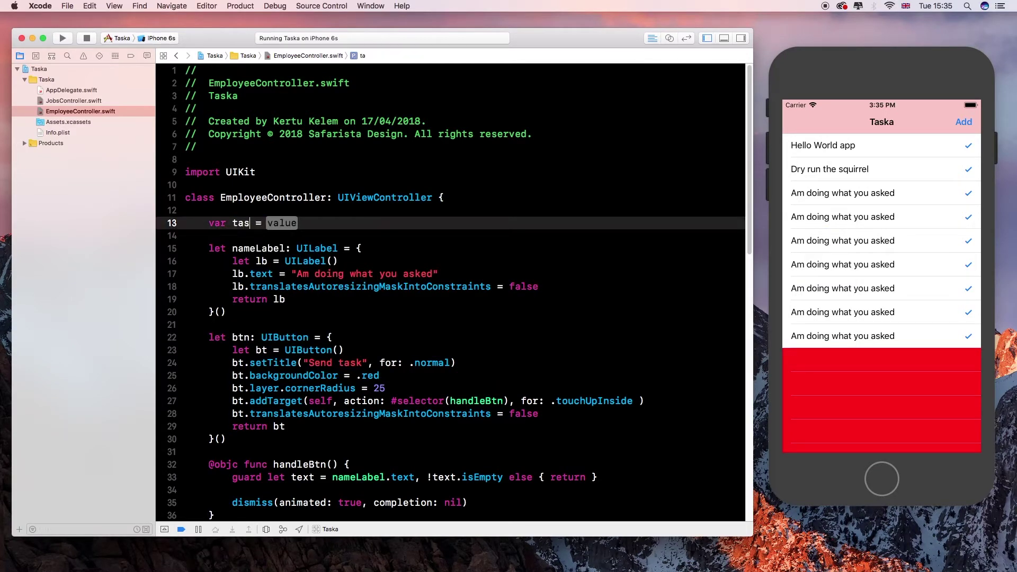
{"action": "type", "text": "k"}
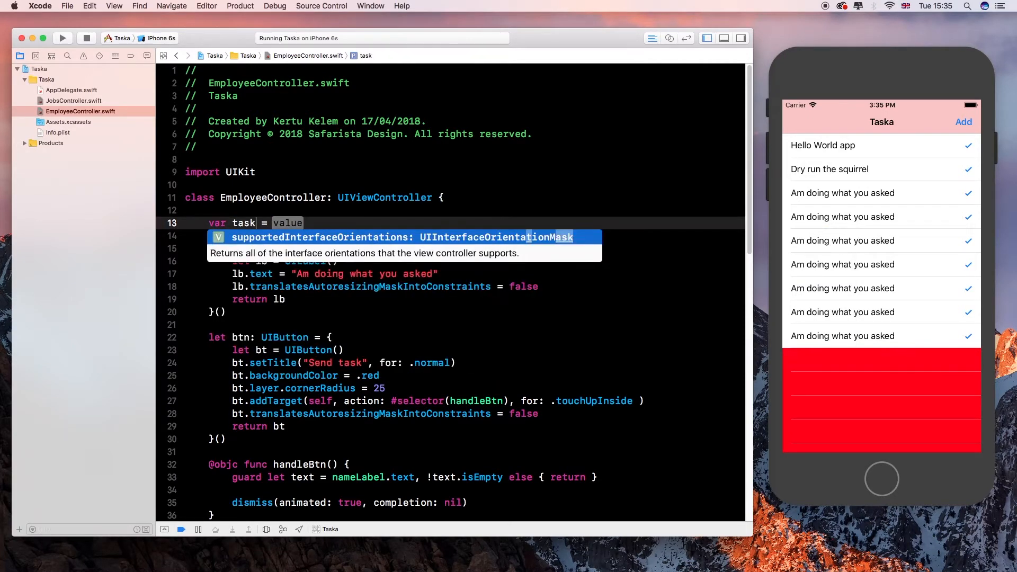
{"action": "type", "text": "Delegate:"}
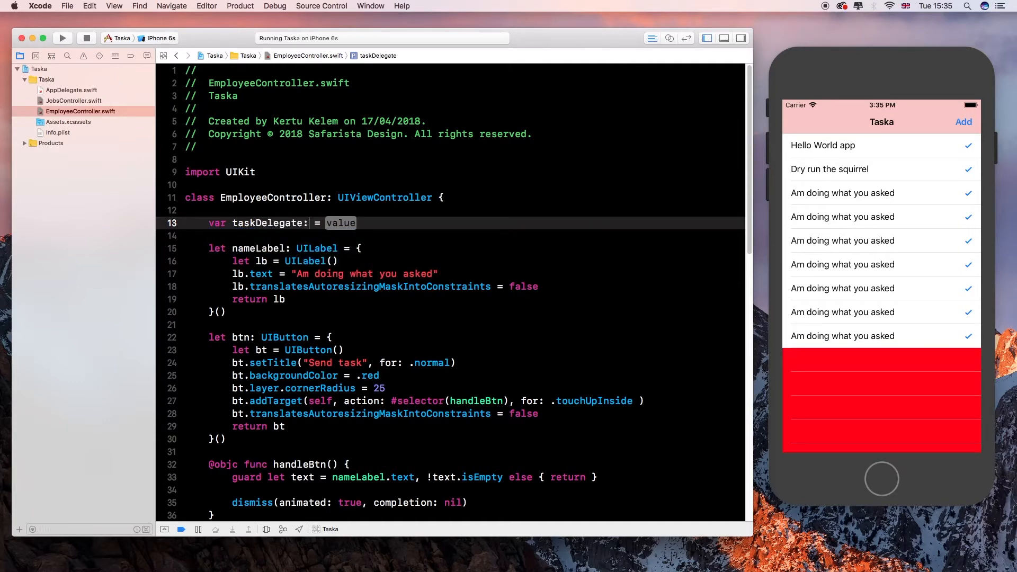
{"action": "type", "text": "task"}
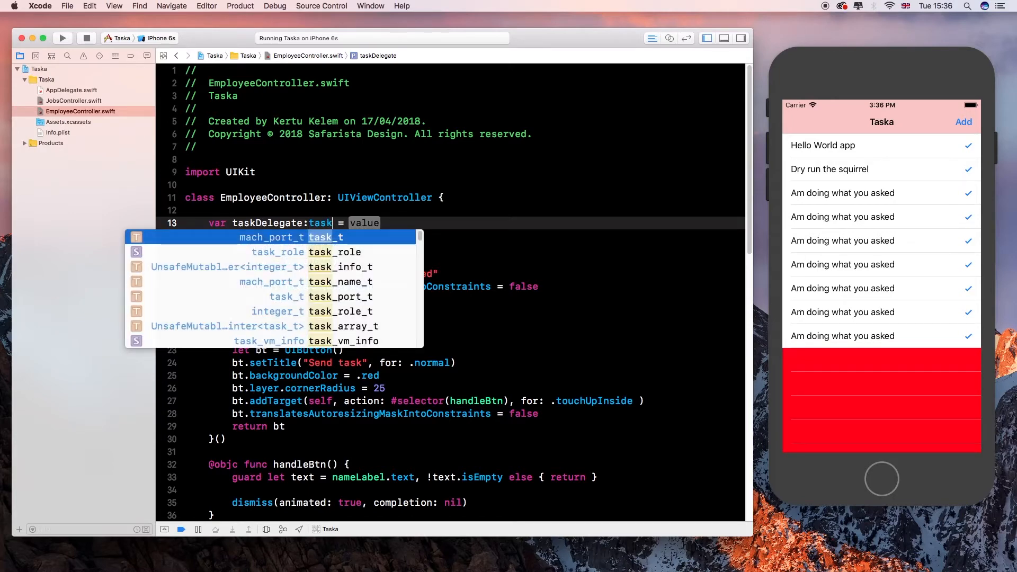
{"action": "type", "text": "dele"}
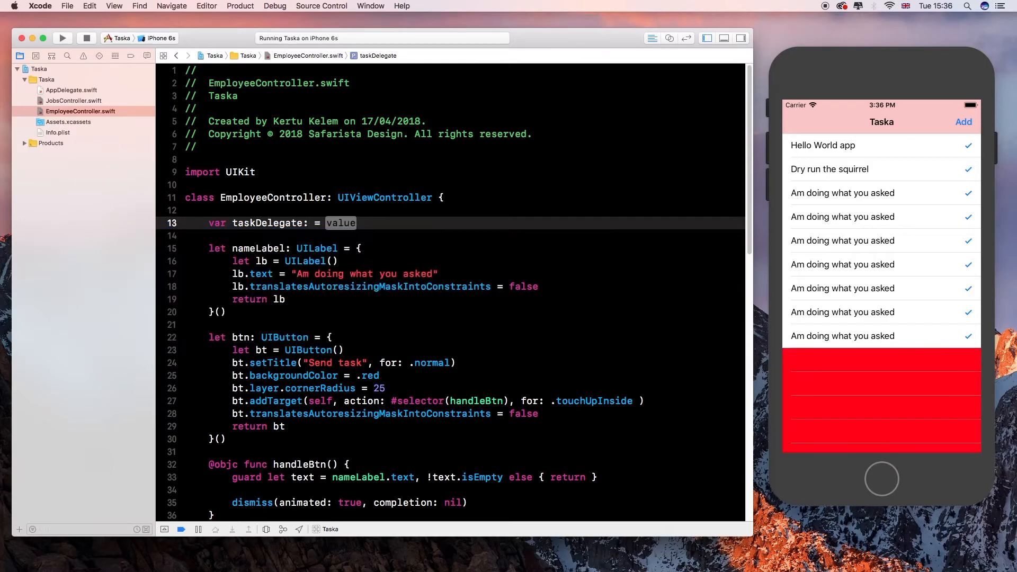
{"action": "type", "text": "TaskDelegate!"}
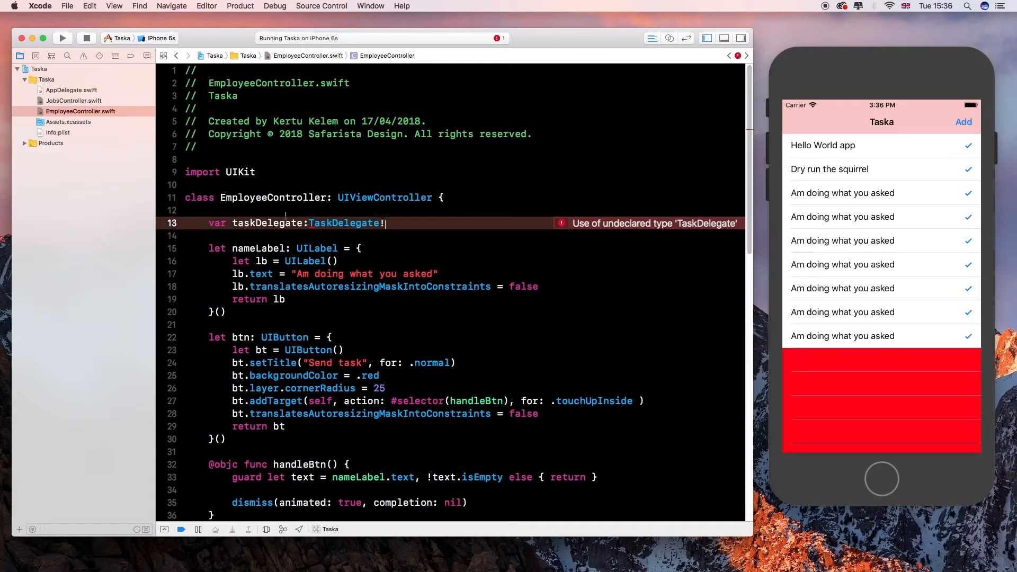
- Switch between JobsController and EmployeeController to check the TaskDelegate protocol
{"action": "left_click", "coordinate": [74, 101]}
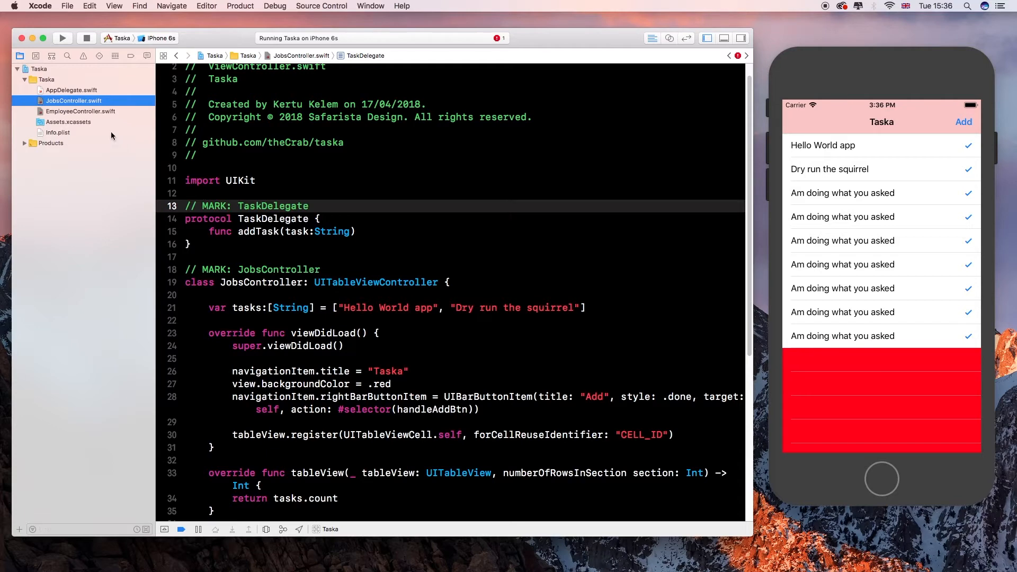
{"action": "left_click", "coordinate": [80, 111]}
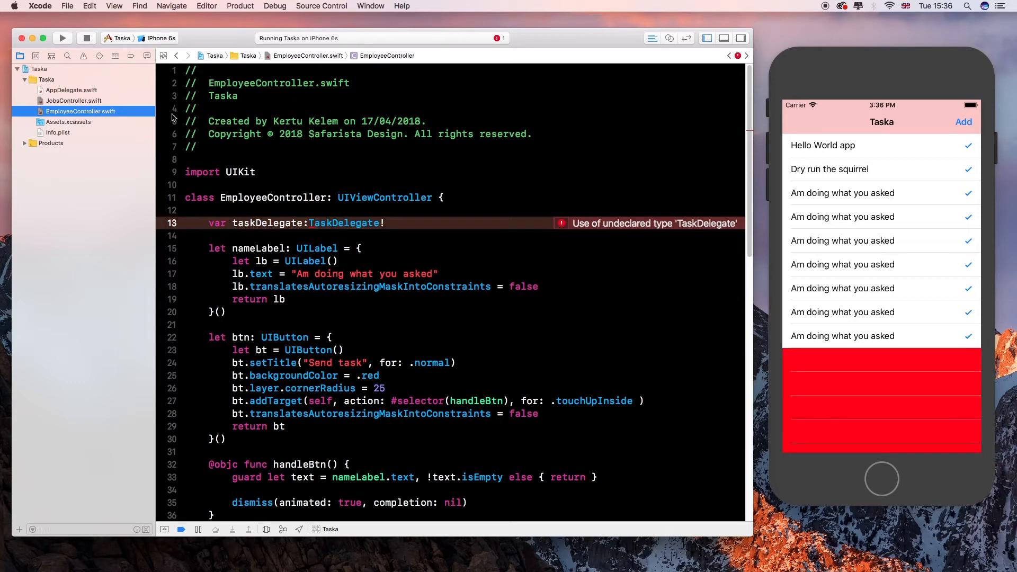
{"action": "left_click", "coordinate": [73, 100]}
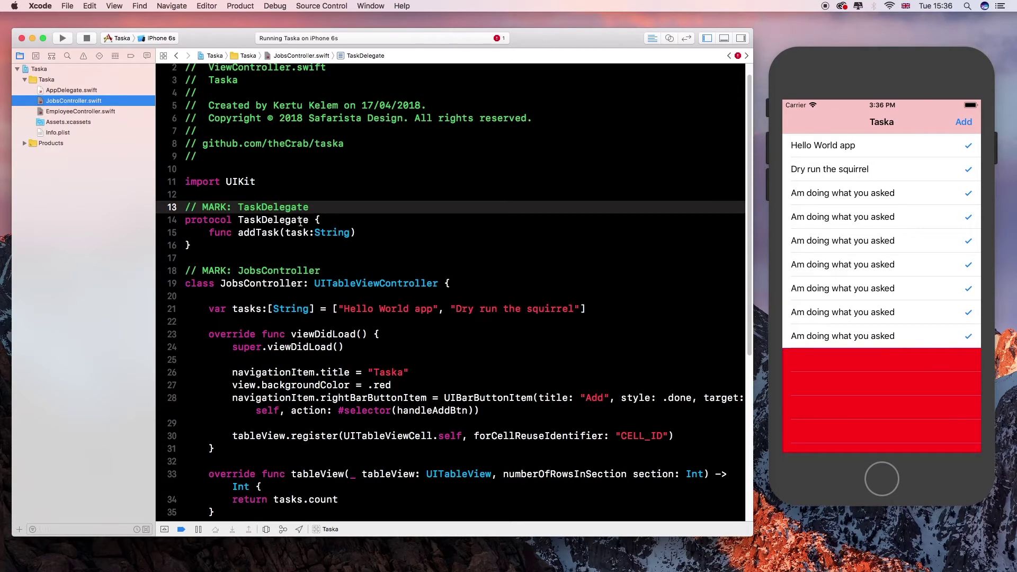
- Scroll EmployeeController down to handleBtn() and send another task in Simulator
{"action": "left_click", "coordinate": [80, 111]}
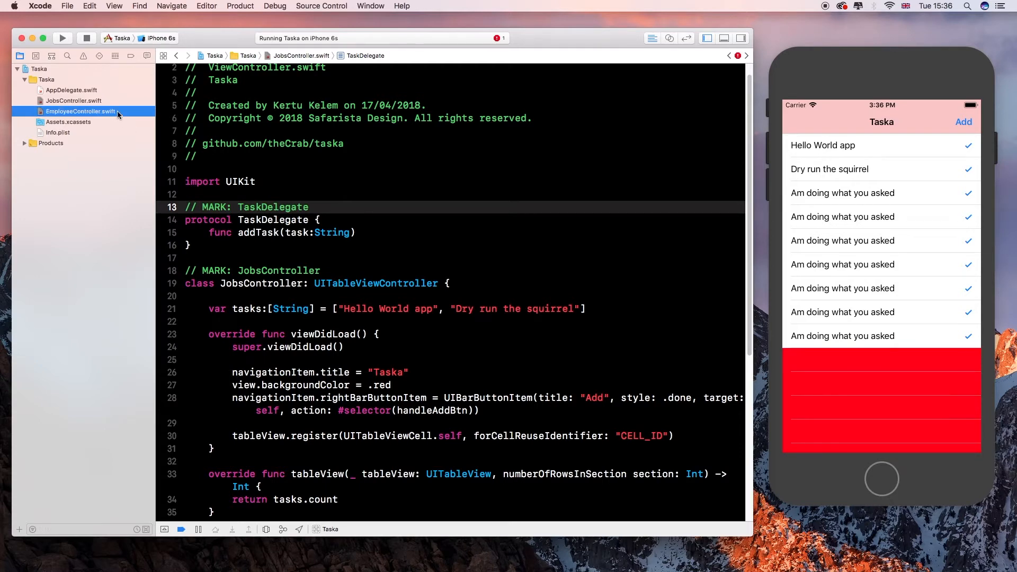
{"action": "left_click", "coordinate": [79, 112]}
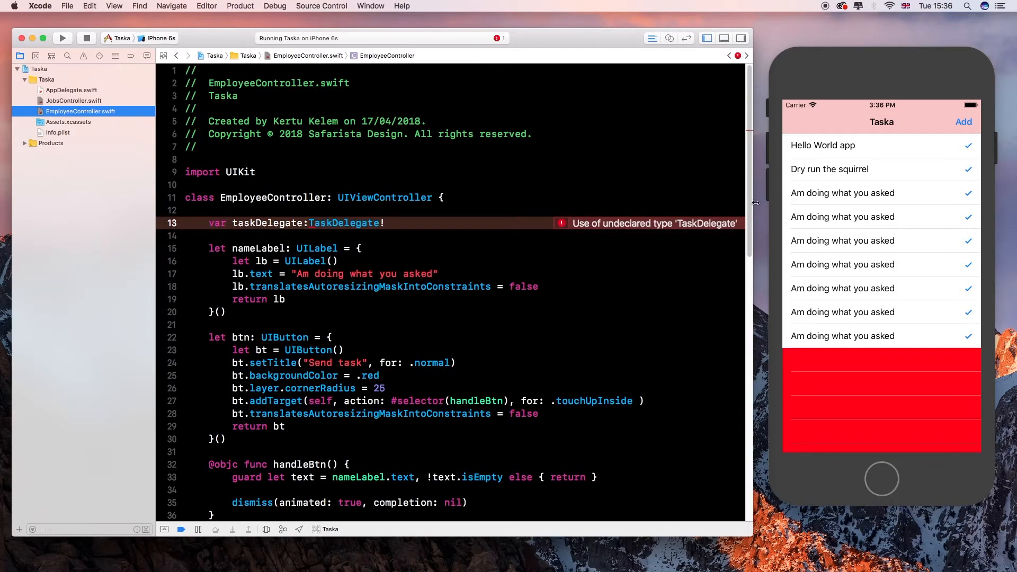
{"action": "scroll", "scroll_direction": "down", "scroll_amount": 3}
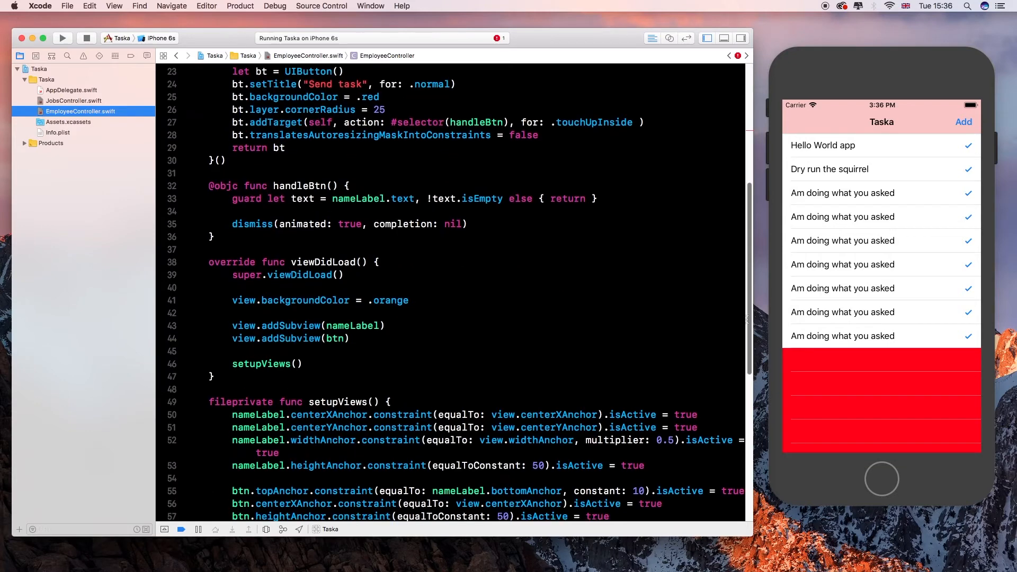
{"action": "scroll", "scroll_direction": "down", "scroll_amount": 3}
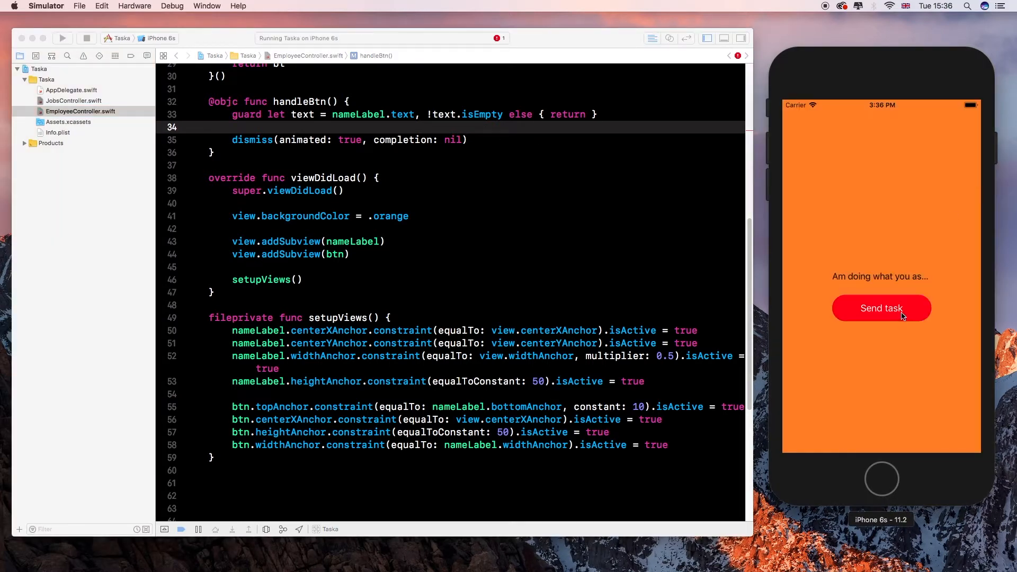
{"action": "left_click", "coordinate": [882, 308]}
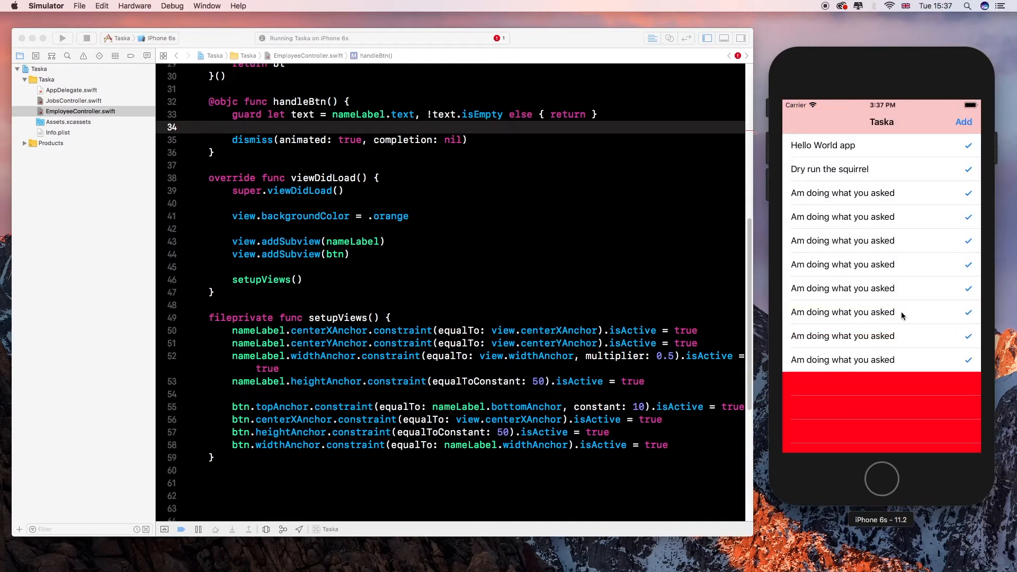
{"action": "mouse_move", "coordinate": [391, 148]}
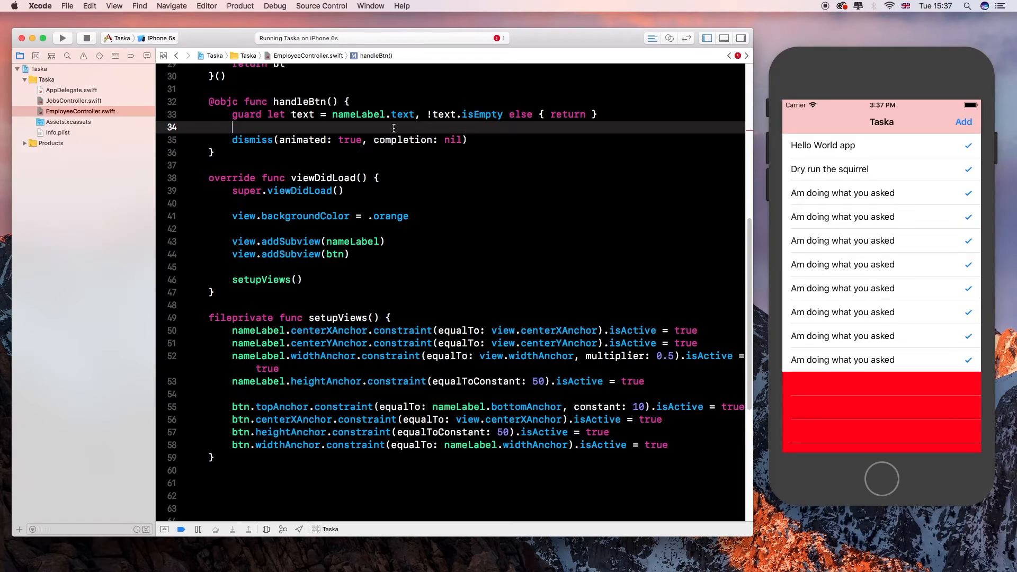
- In handleBtn(), call taskDelegate.addTask(task: text) before dismissing the screen
{"action": "type", "text": "task"}
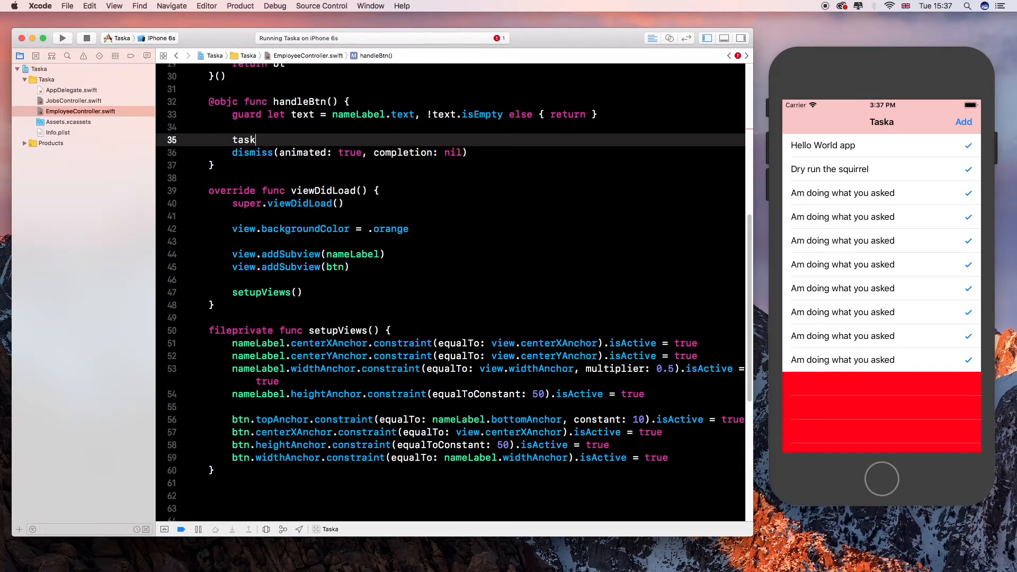
{"action": "type", "text": "Delegate"}
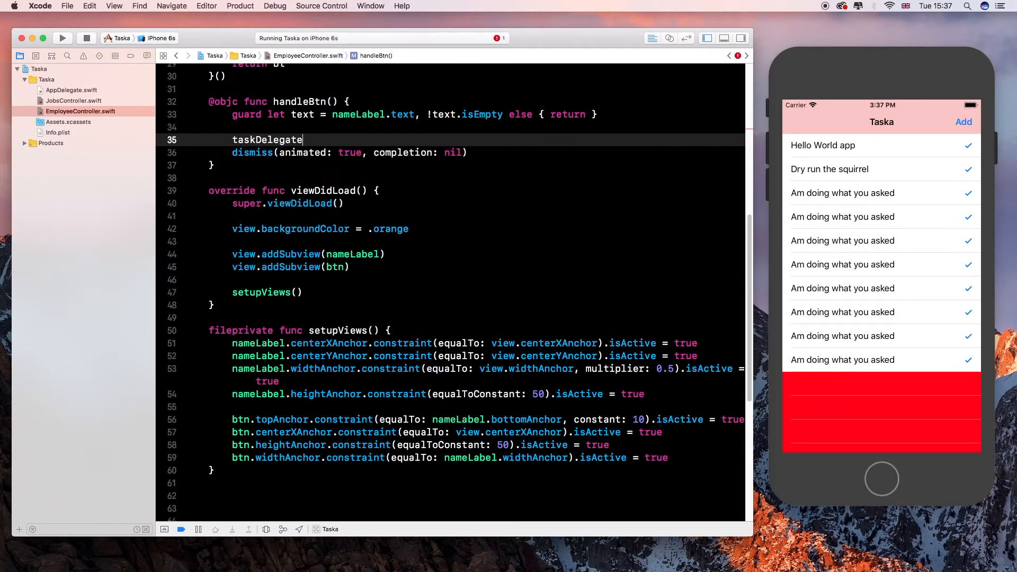
{"action": "type", "text": "."}
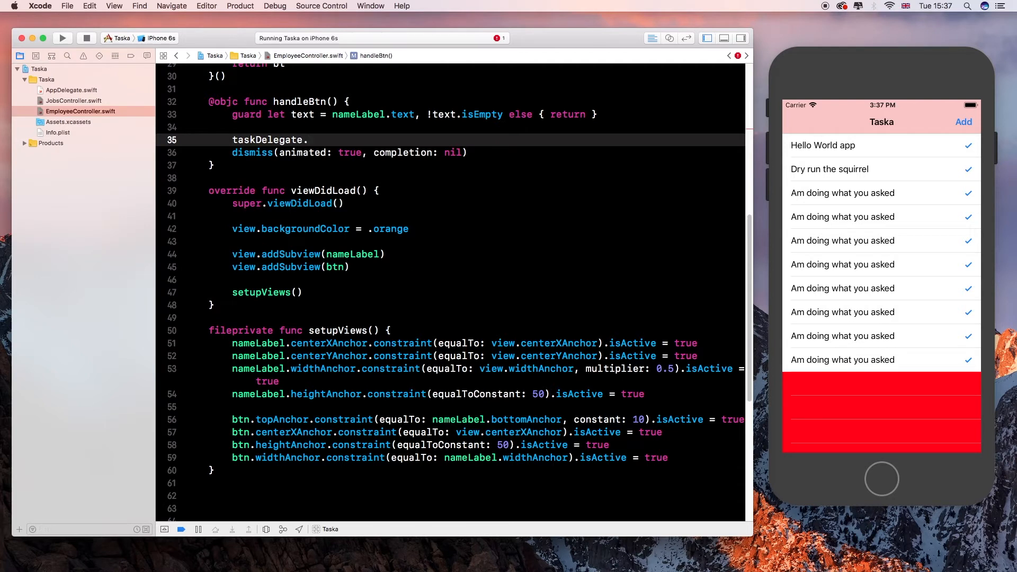
{"action": "type", "text": ".addTask(task: String)"}
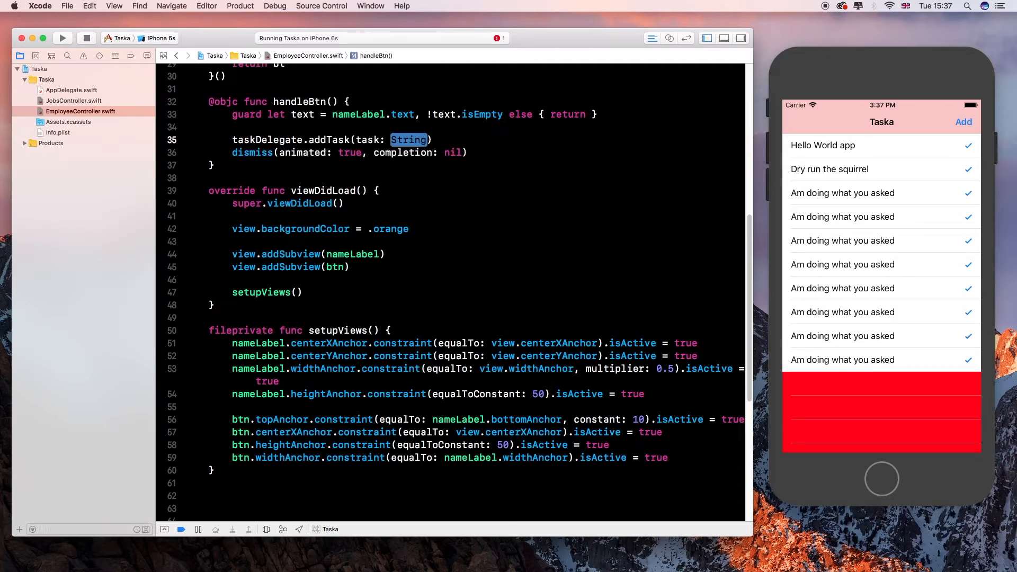
{"action": "type", "text": "te"}
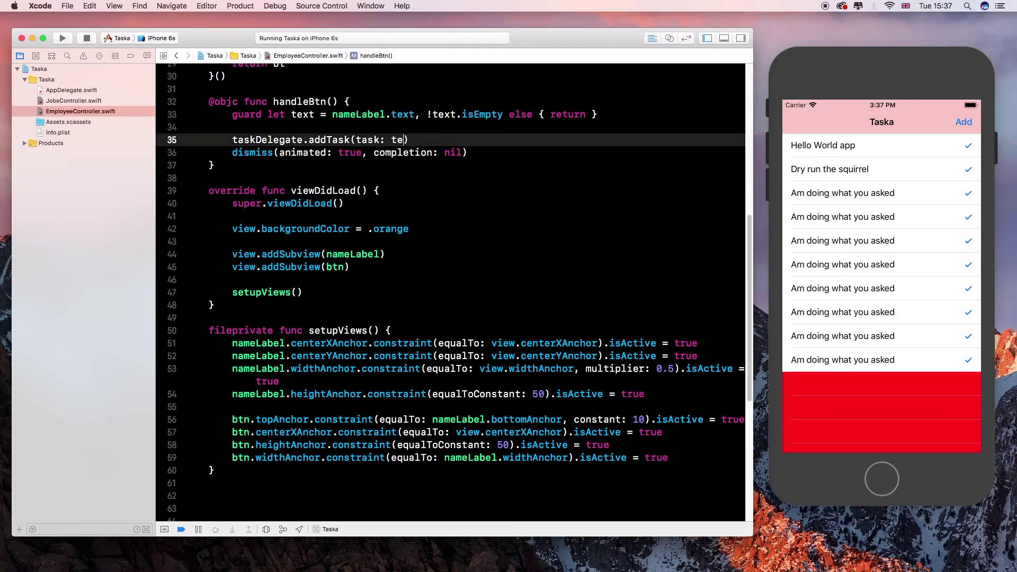
{"action": "type", "text": "xt"}
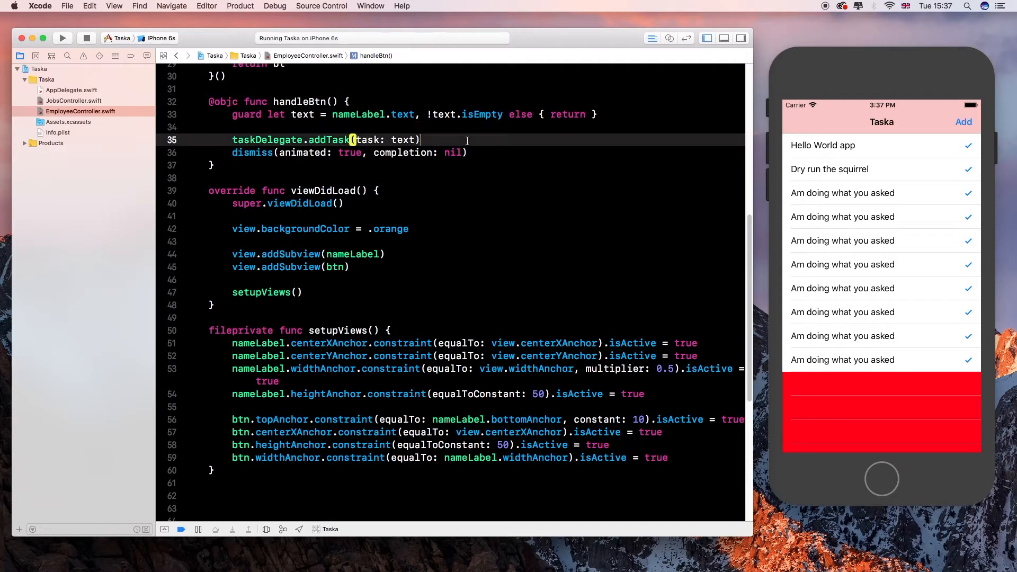
{"action": "left_click", "coordinate": [240, 6]}
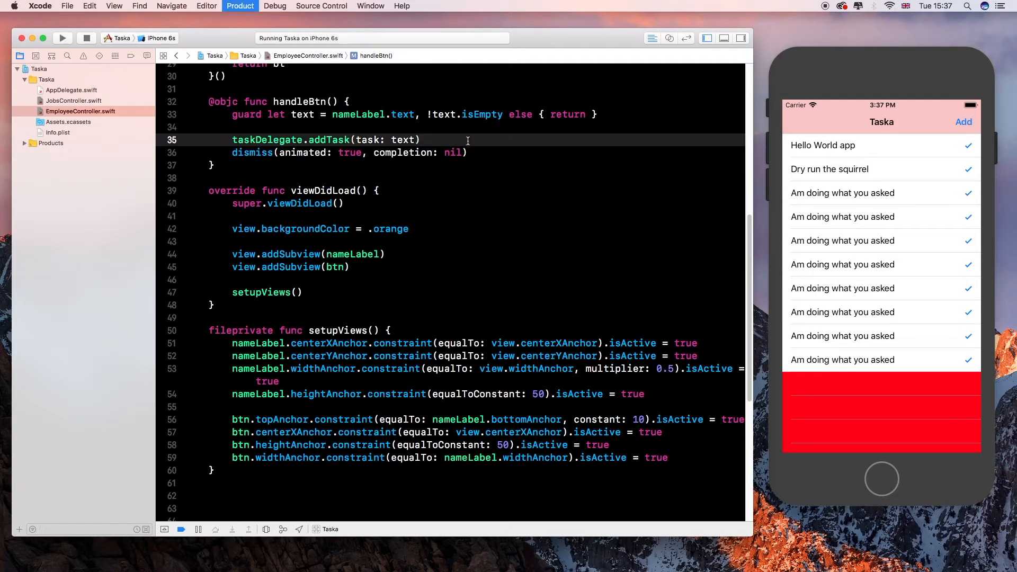
- Rerun the app and scroll JobsController down to its table view methods
{"action": "left_click", "coordinate": [62, 38]}
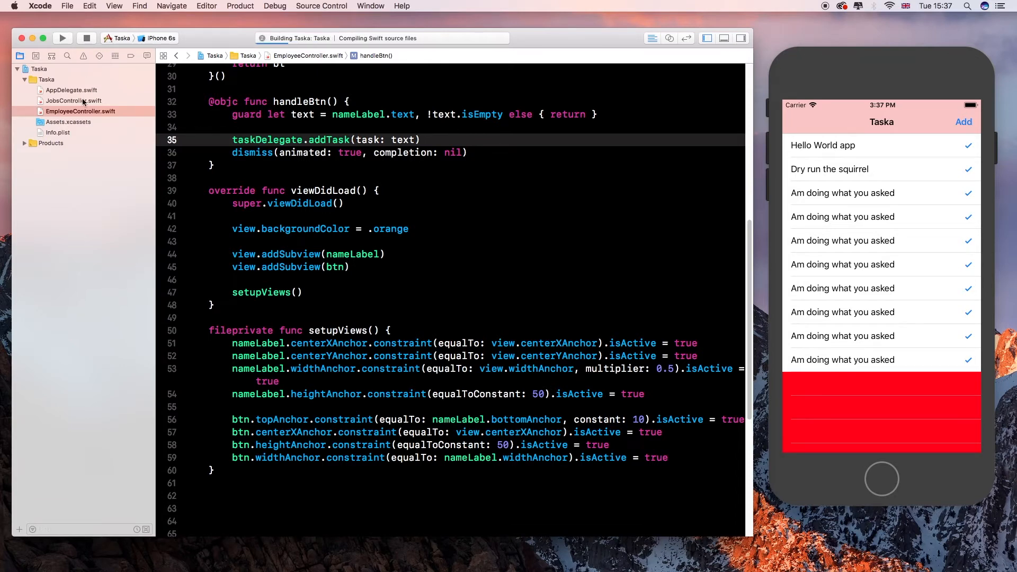
{"action": "left_click", "coordinate": [74, 100]}
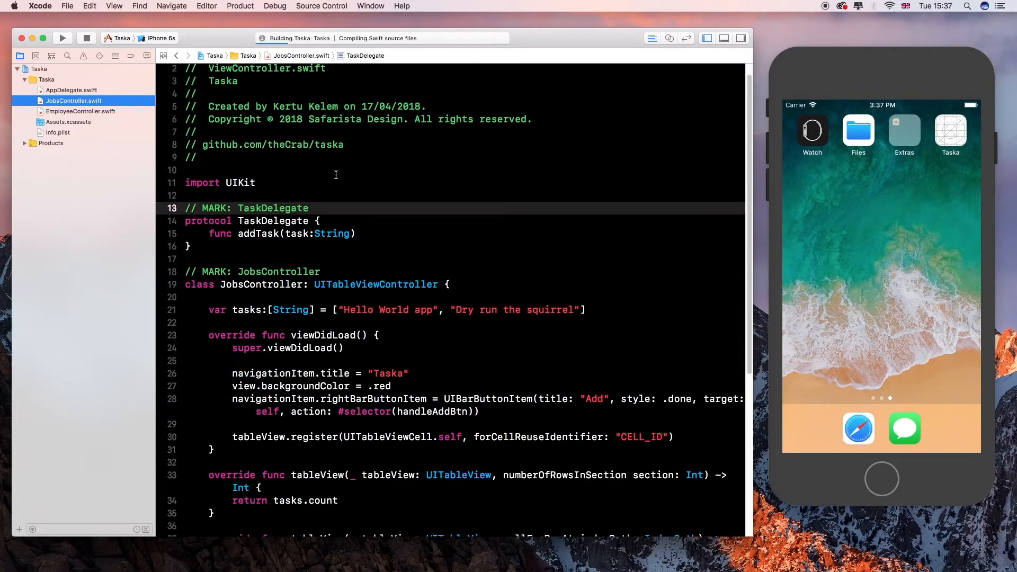
{"action": "scroll", "scroll_direction": "down", "scroll_amount": 3}
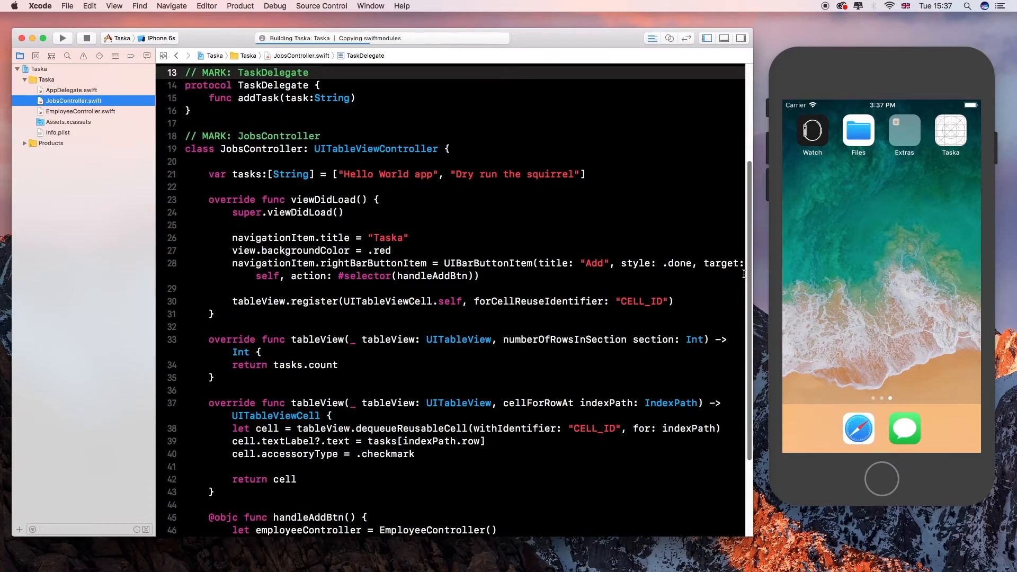
{"action": "scroll", "scroll_direction": "down", "scroll_amount": 3}
{"action": "type", "text": "e"}
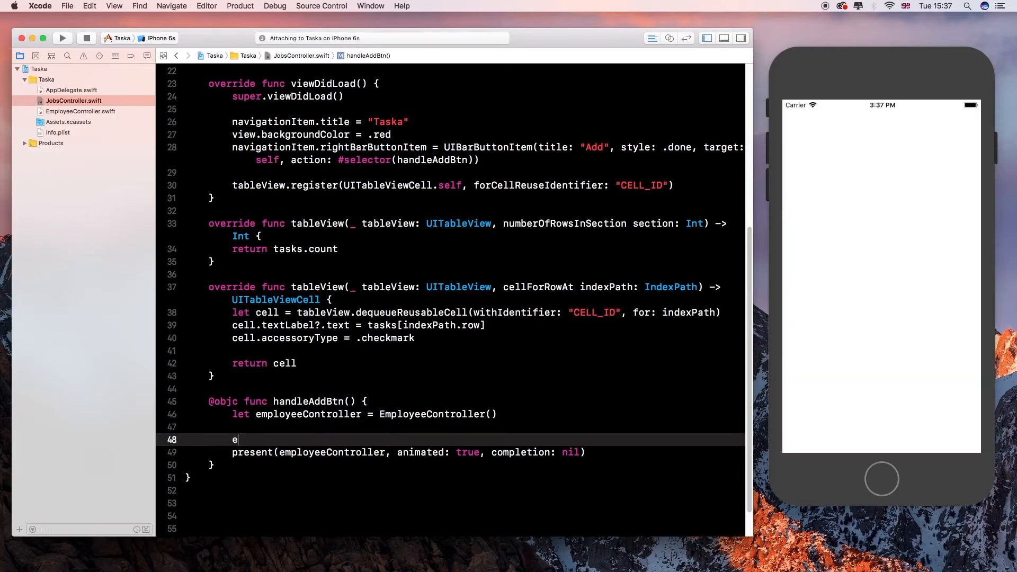
- Add employeeController.taskDelegate = self in handleAddBtn() before present()
{"action": "type", "text": "mplo"}
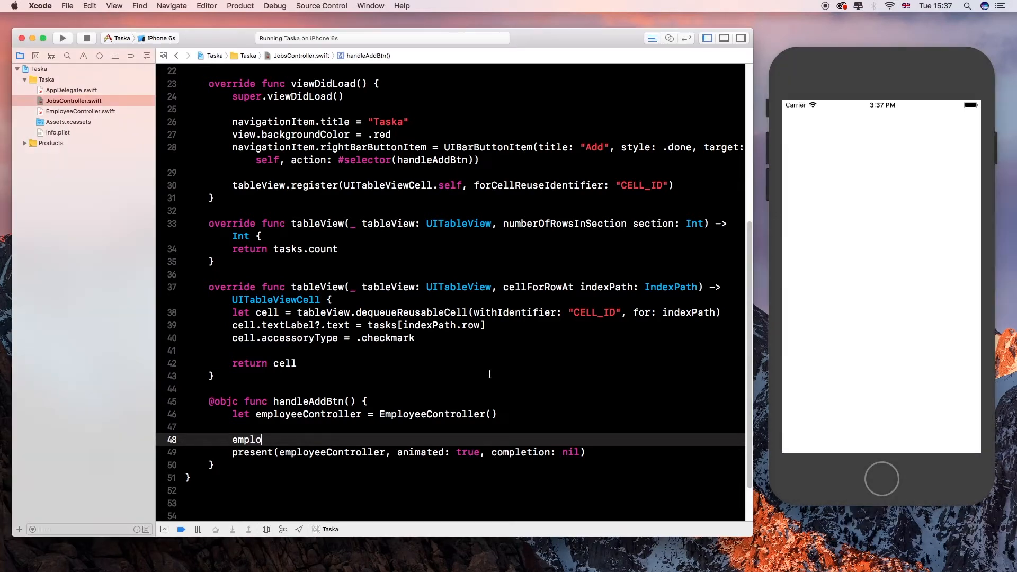
{"action": "type", "text": "yeeController"}
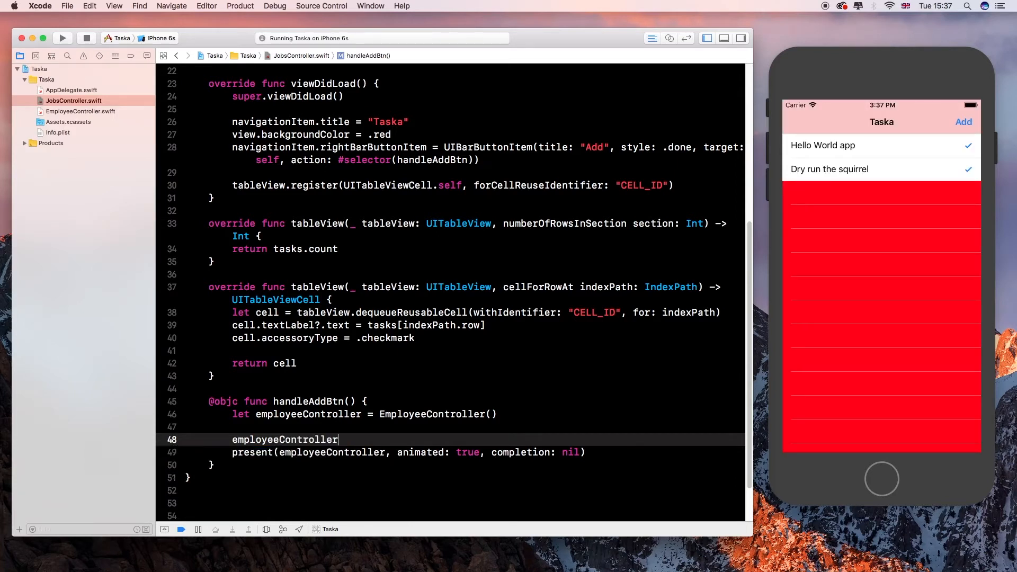
{"action": "type", "text": "."}
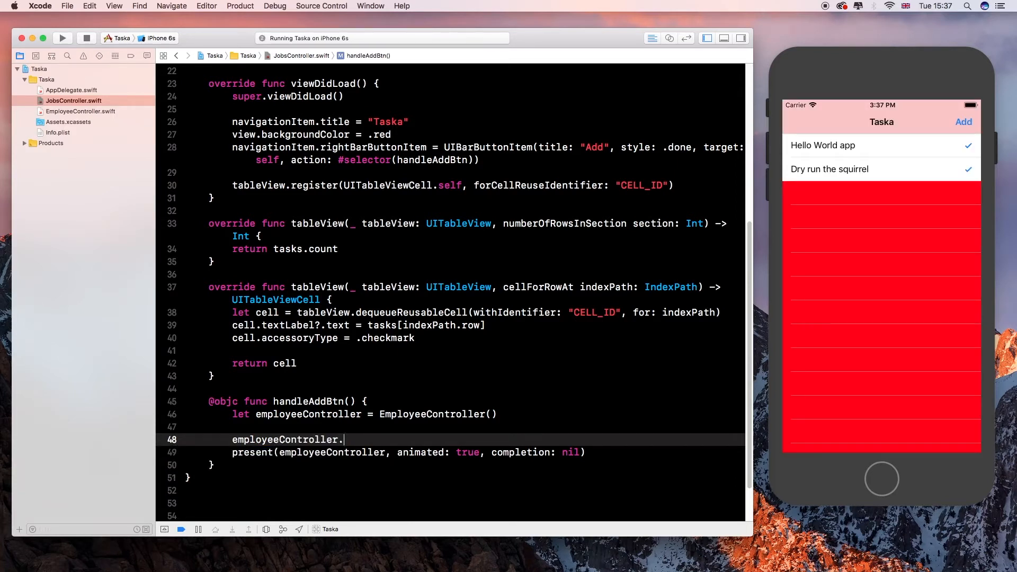
{"action": "type", "text": "taskDelegate ="}
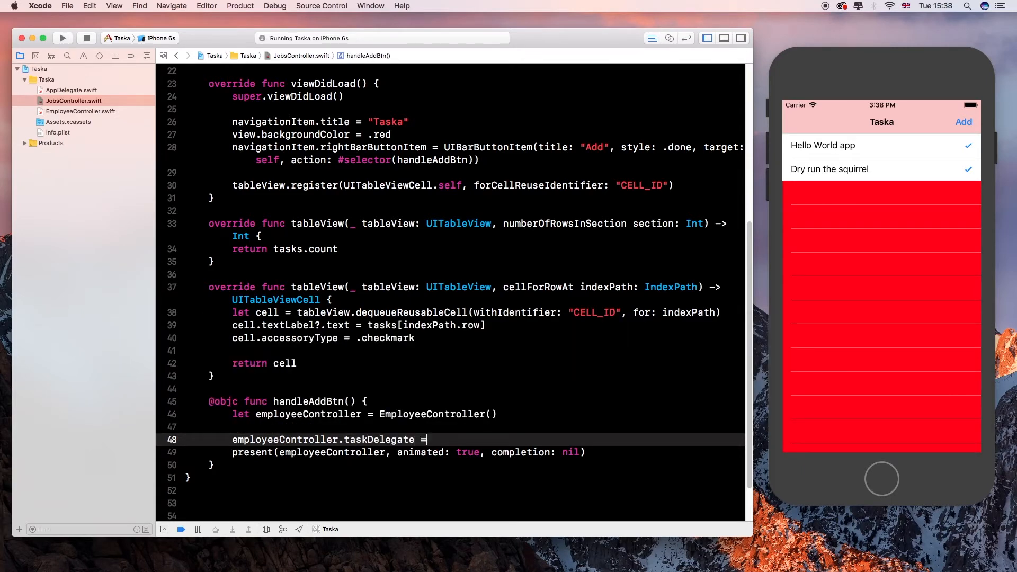
{"action": "type", "text": "self"}
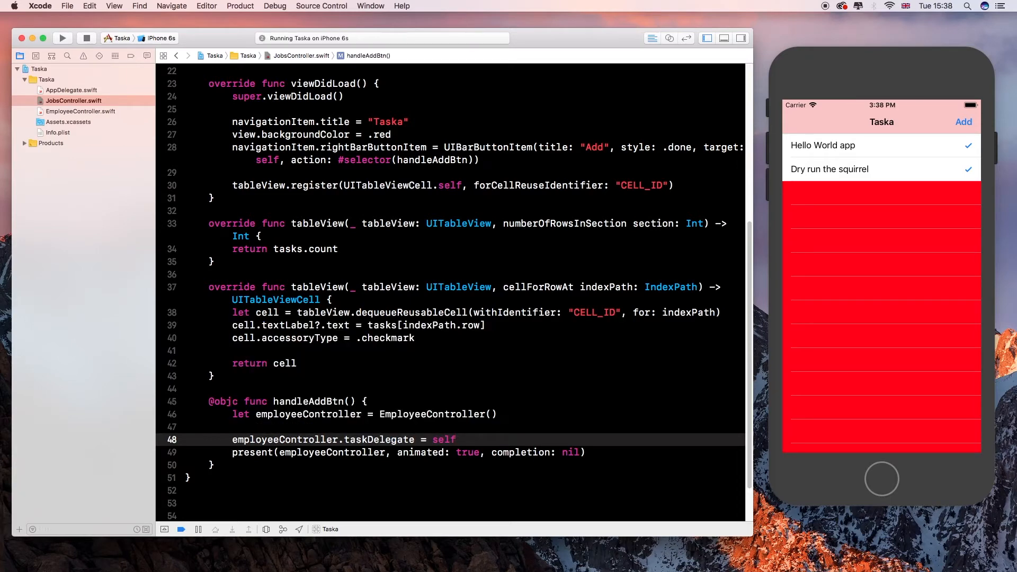
{"action": "mouse_move", "coordinate": [933, 246]}
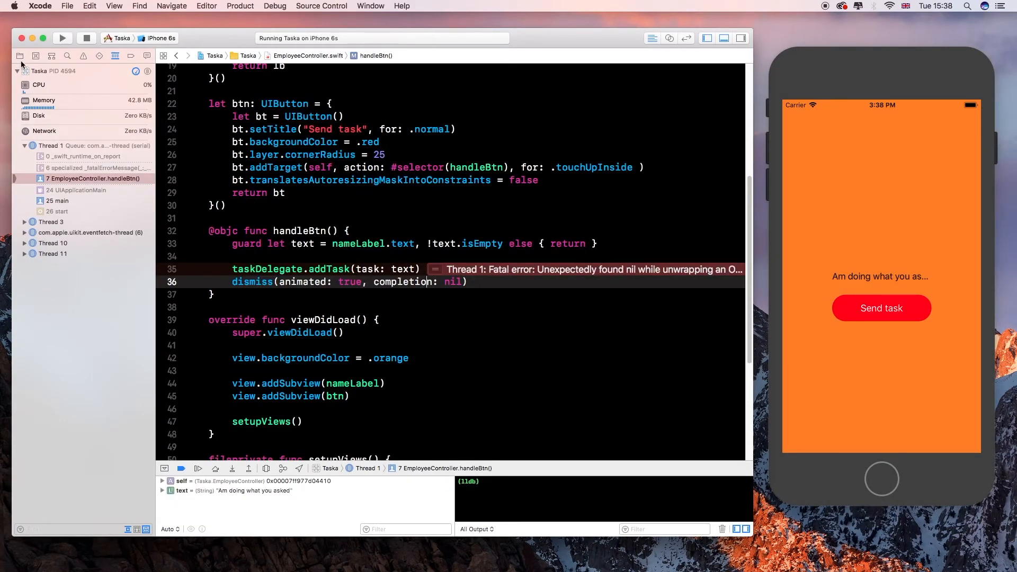
- Return to the Project navigator after the nil-delegate crash and type-mismatch build error
{"action": "left_click", "coordinate": [20, 70]}
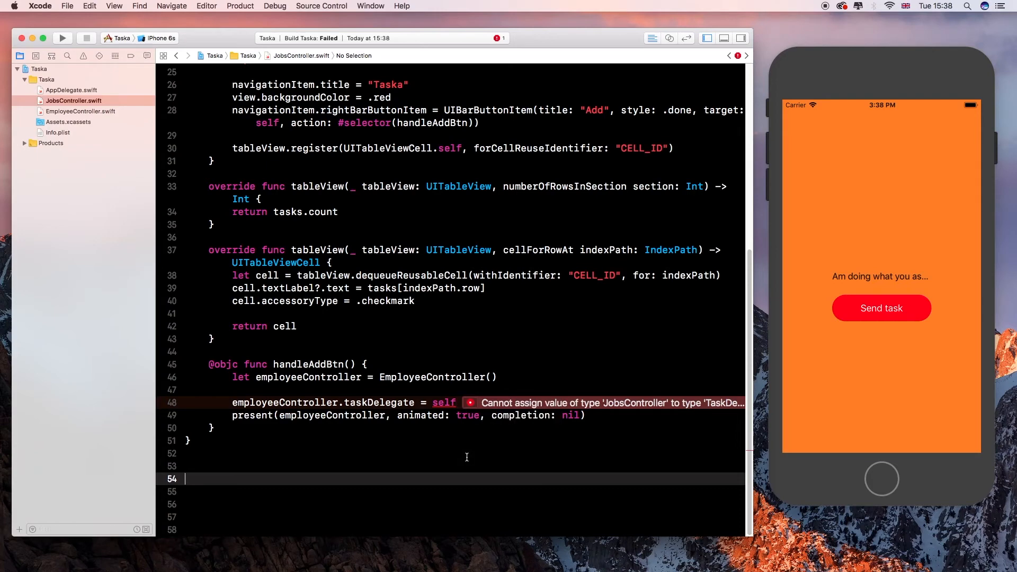
- Add extension JobsController: TaskDelegate whose addTask(task:) runs tasks.append(task)
{"action": "type", "text": "extension"}
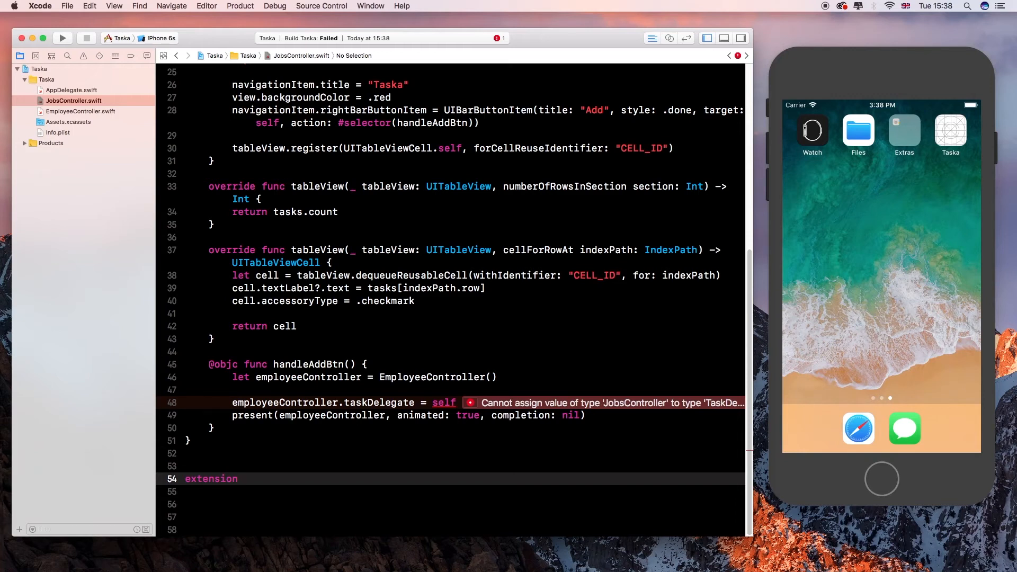
{"action": "type", "text": "jobs"}
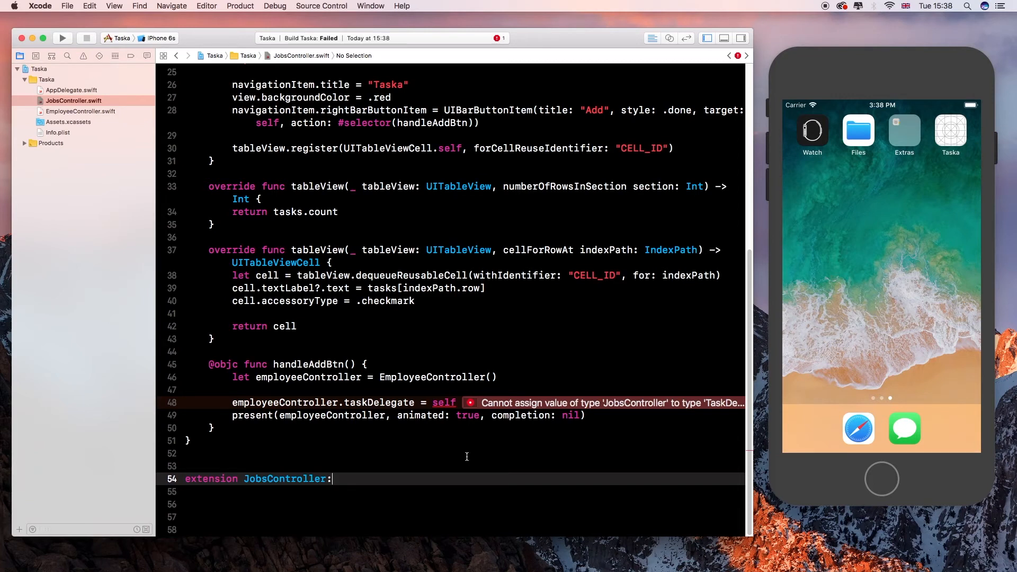
{"action": "type", "text": "ta"}
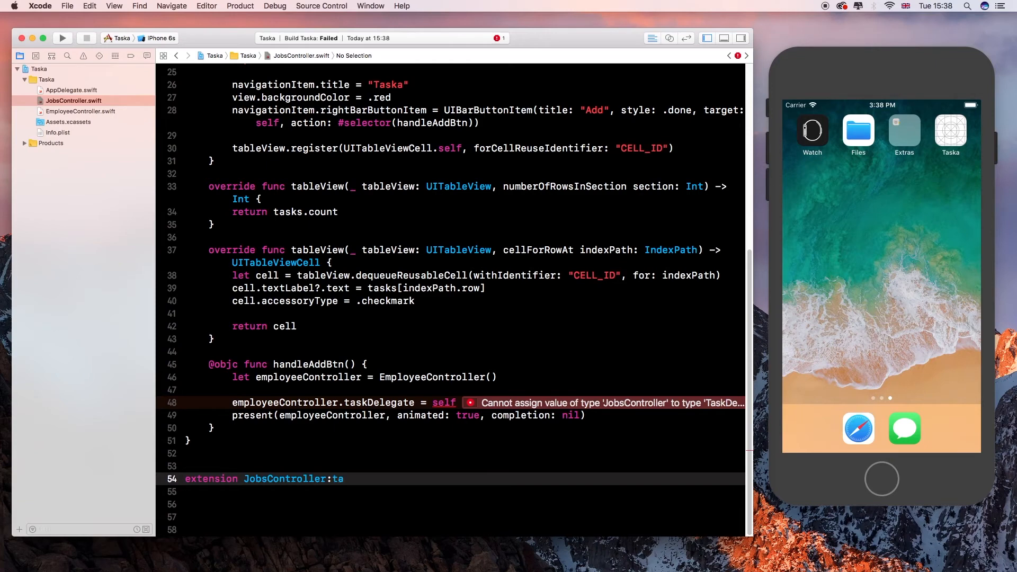
{"action": "type", "text": "s"}
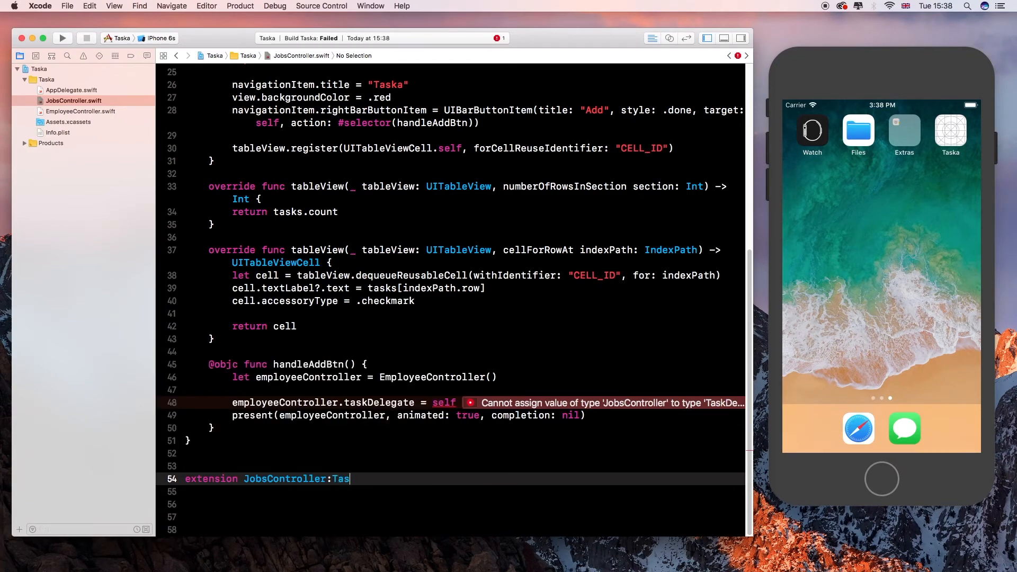
{"action": "type", "text": "Delegate {"}
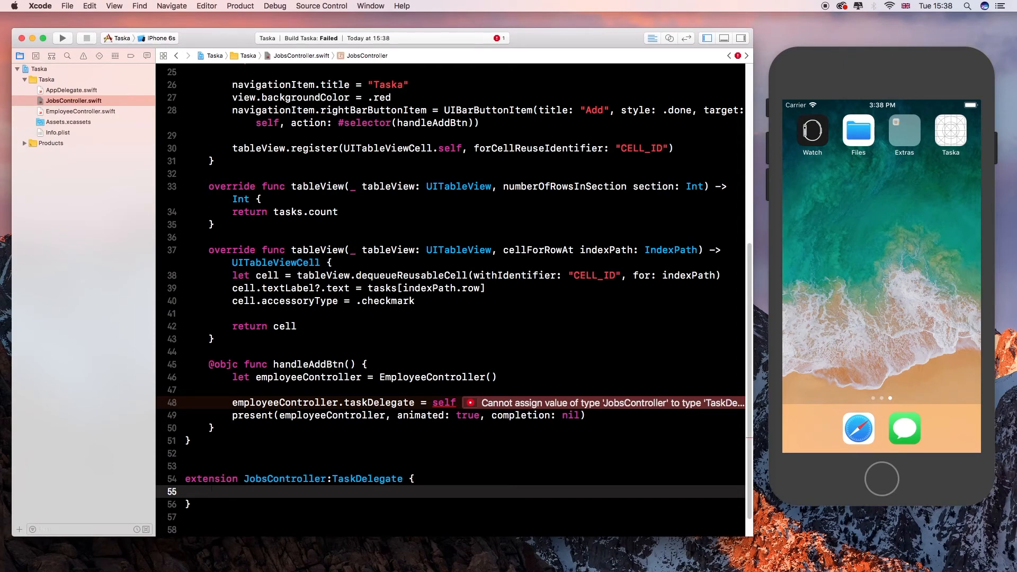
{"action": "type", "text": "addTask(task: String) {"}
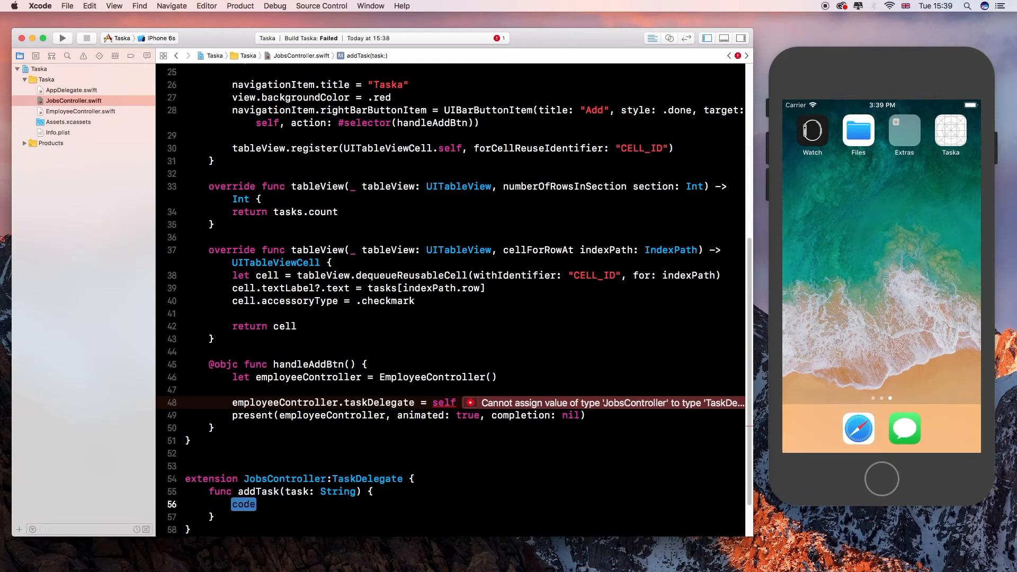
{"action": "type", "text": "ta"}
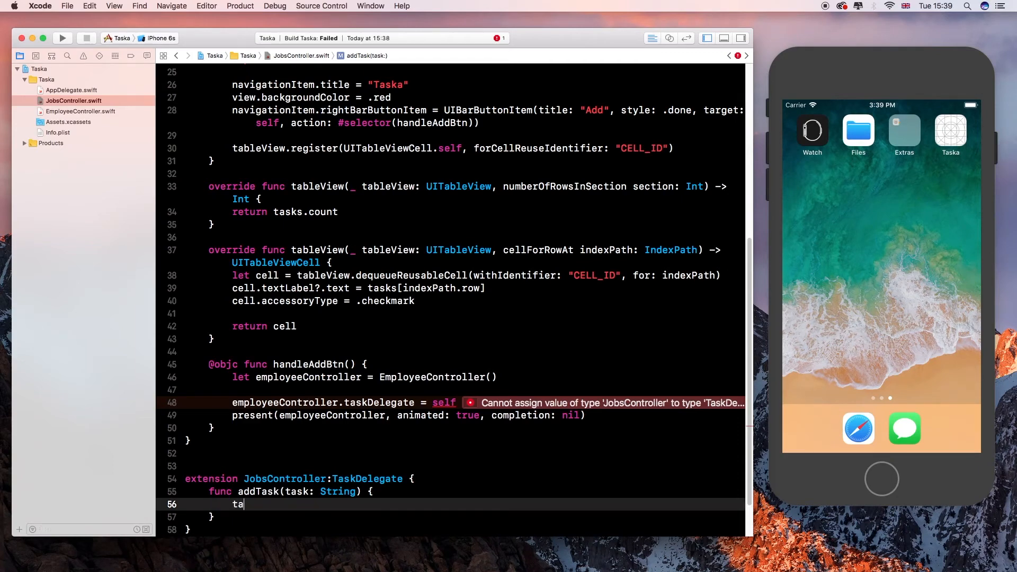
{"action": "type", "text": "ks"}
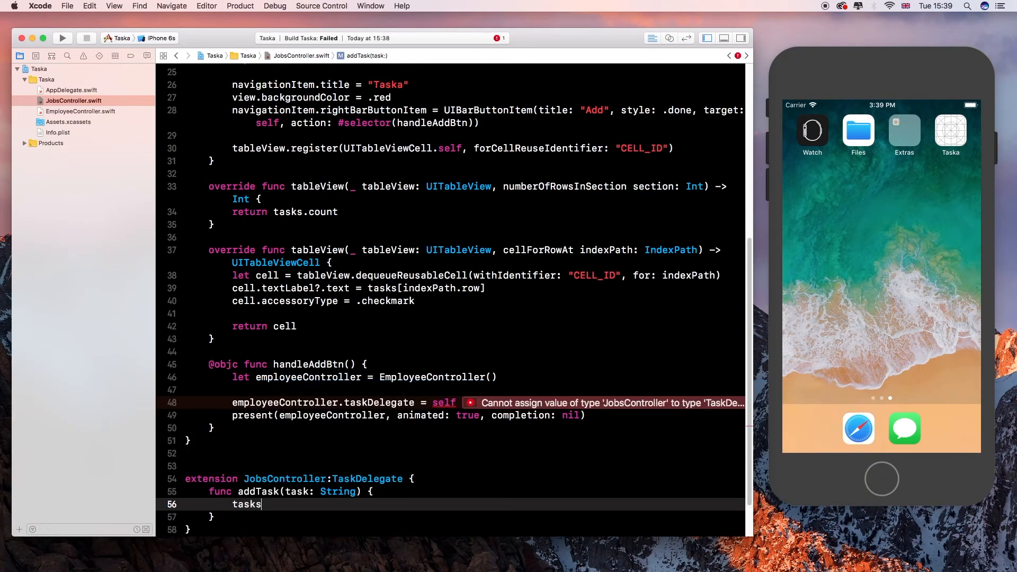
{"action": "type", "text": ".apped"}
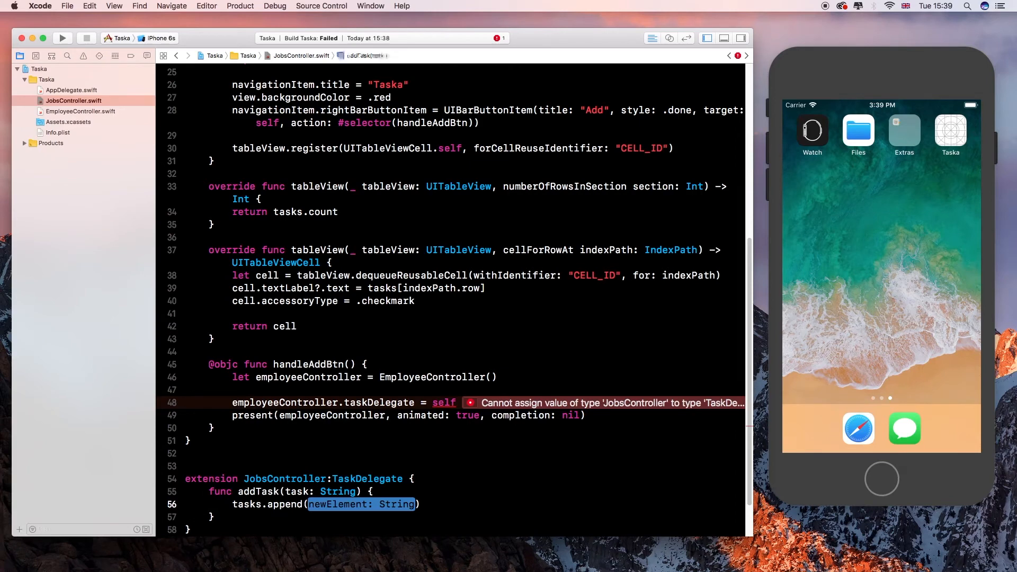
{"action": "type", "text": "tasks.append(task"}
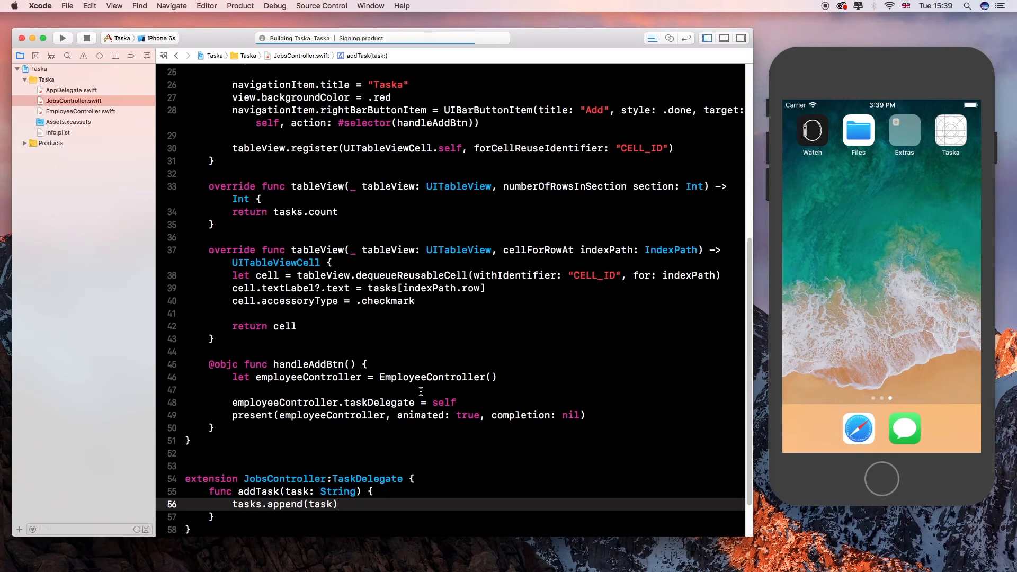
- Send a task from the Taska task screen and check the list still shows two tasks
{"action": "left_click", "coordinate": [62, 38]}
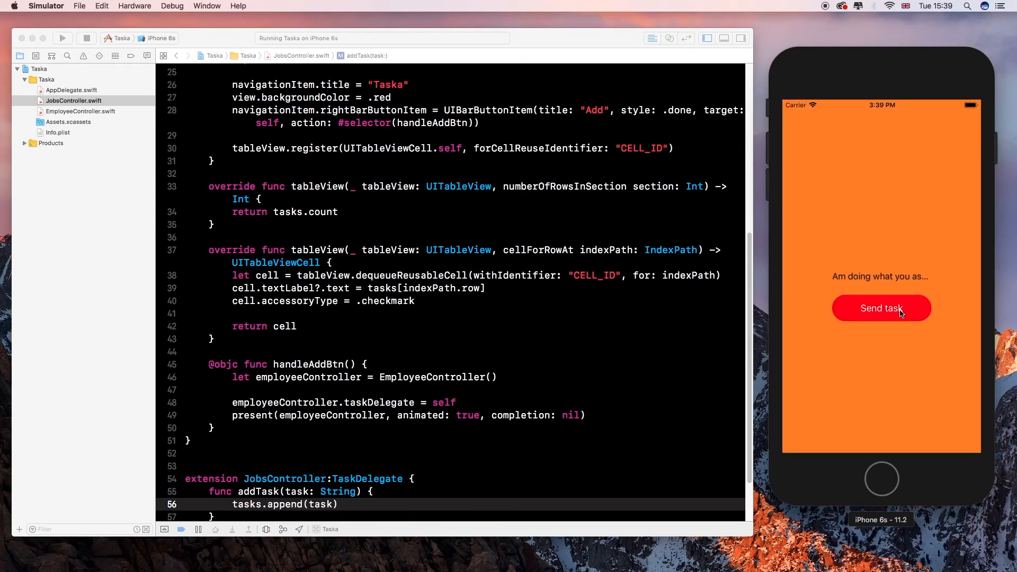
{"action": "left_click", "coordinate": [882, 308]}
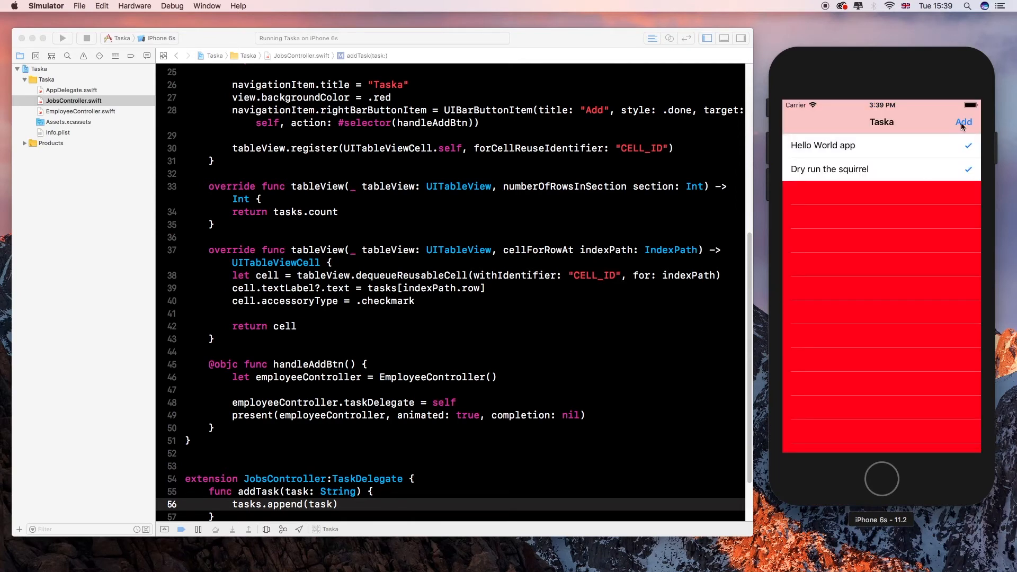
{"action": "mouse_move", "coordinate": [543, 406]}
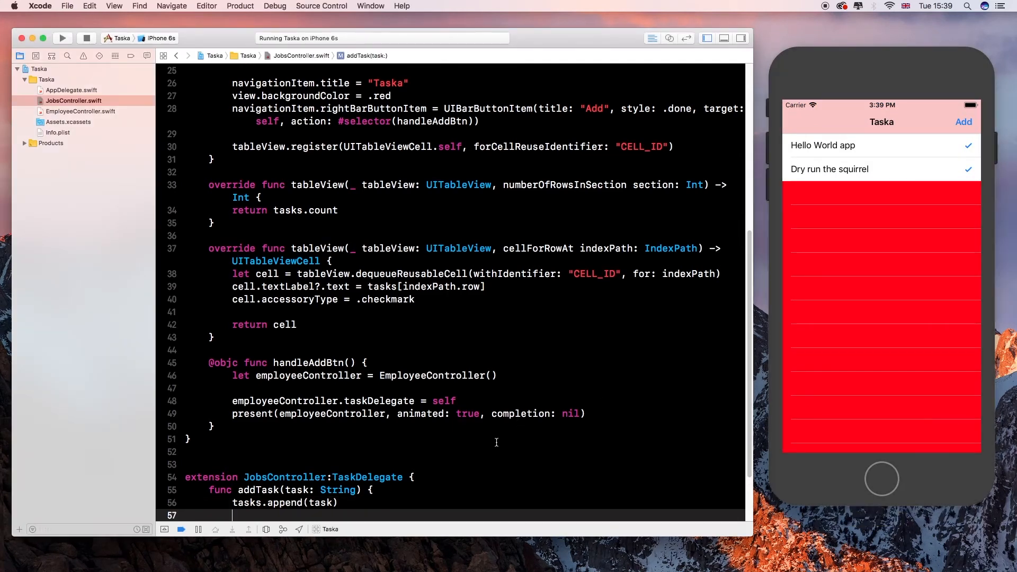
- Add tableView.reloadData() after appending the task in addTask
{"action": "type", "text": "tableView(tableView: UITableView, cellForRowAt: IndexPath"}
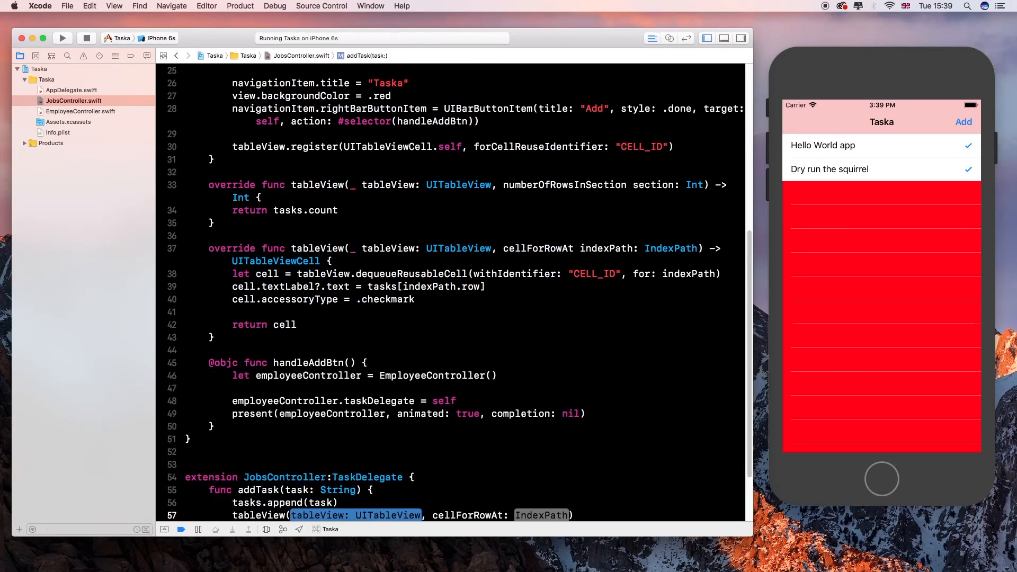
{"action": "key", "text": "Delete"}
{"action": "type", "text": "tableView.relo"}
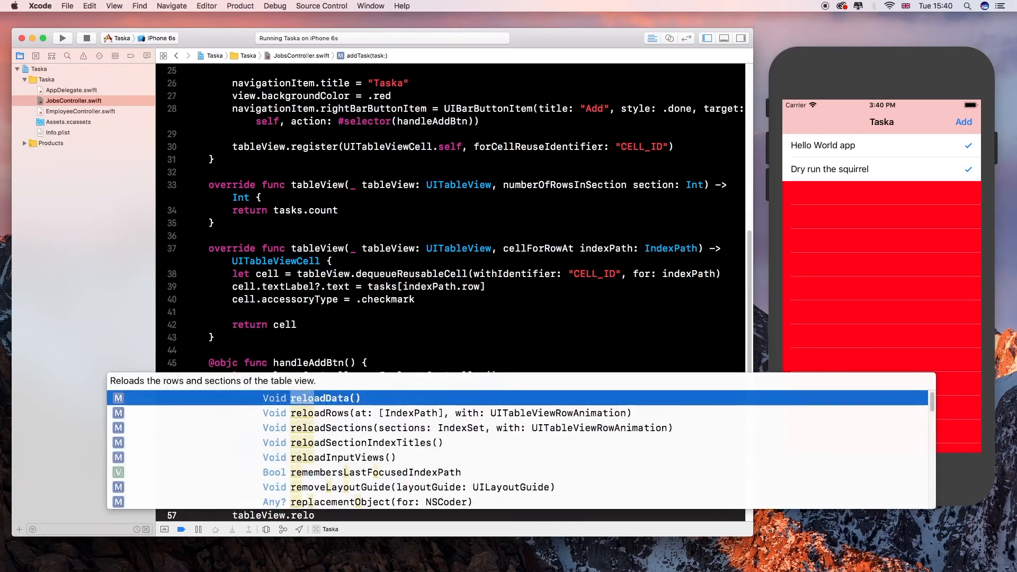
{"action": "key", "text": "Return"}
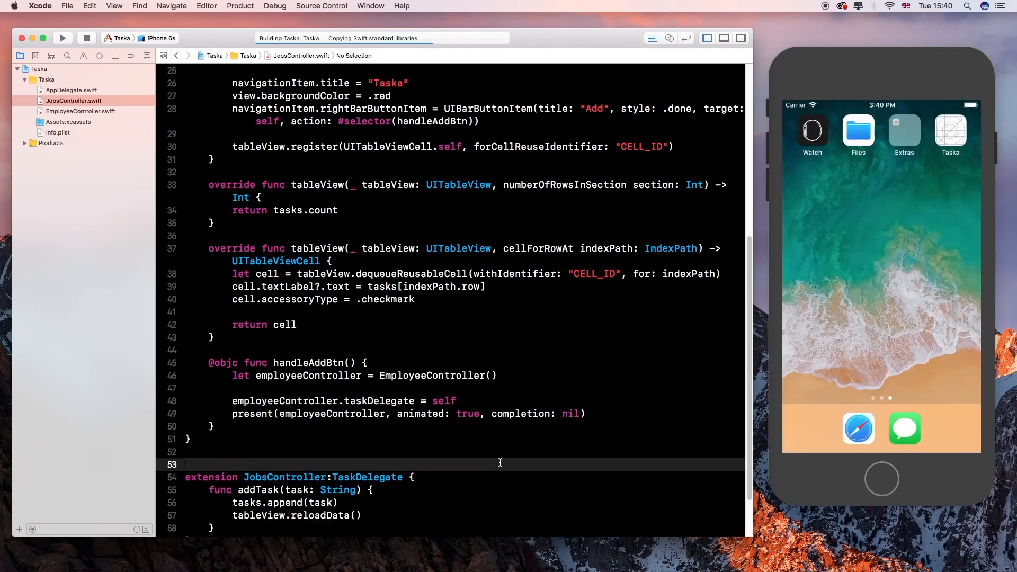
- Type 'MARK: JobsController dele' above the TaskDelegate extension on line 53
{"action": "type", "text": "MAR"}
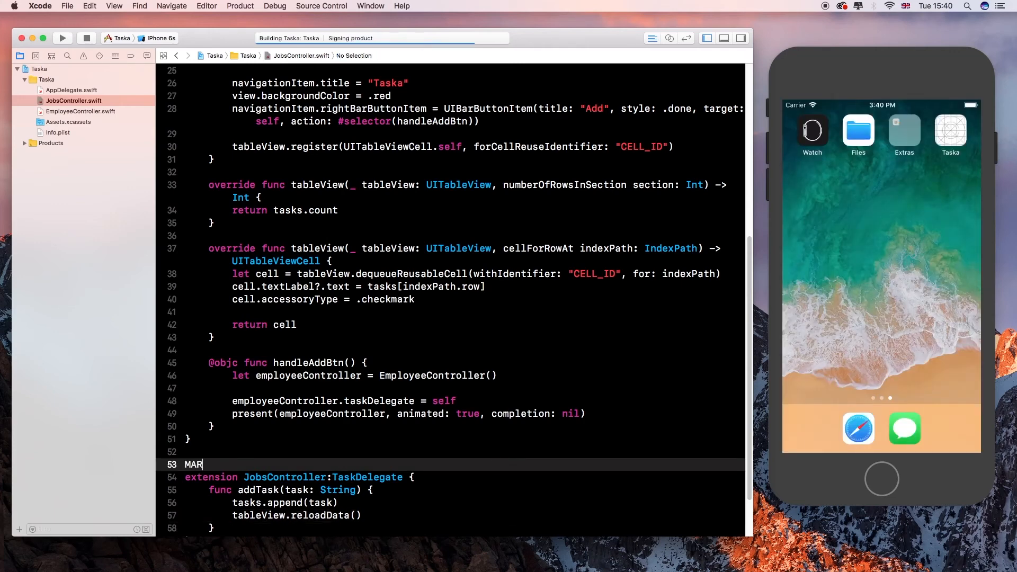
{"action": "type", "text": "K:"}
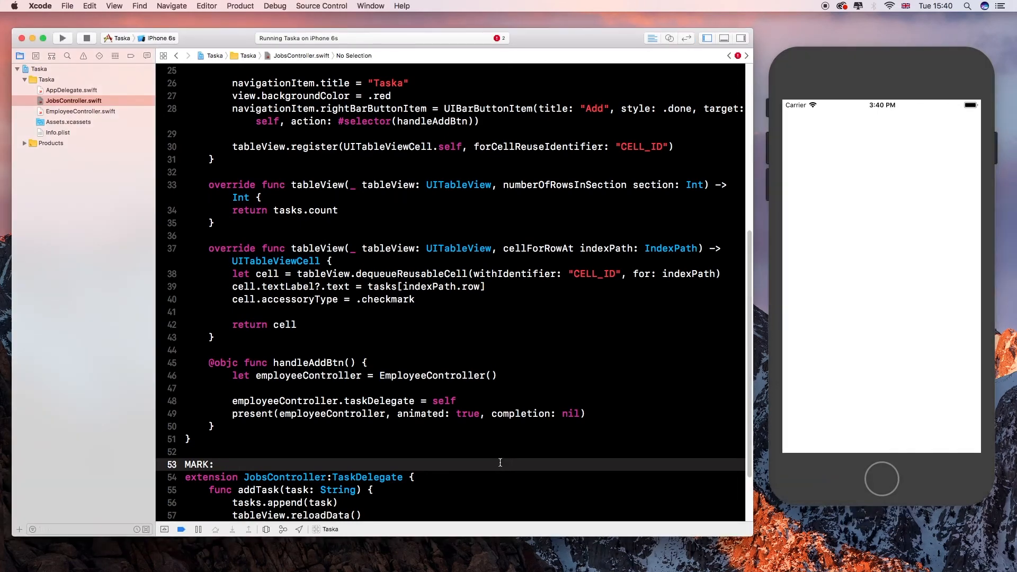
{"action": "type", "text": "T"}
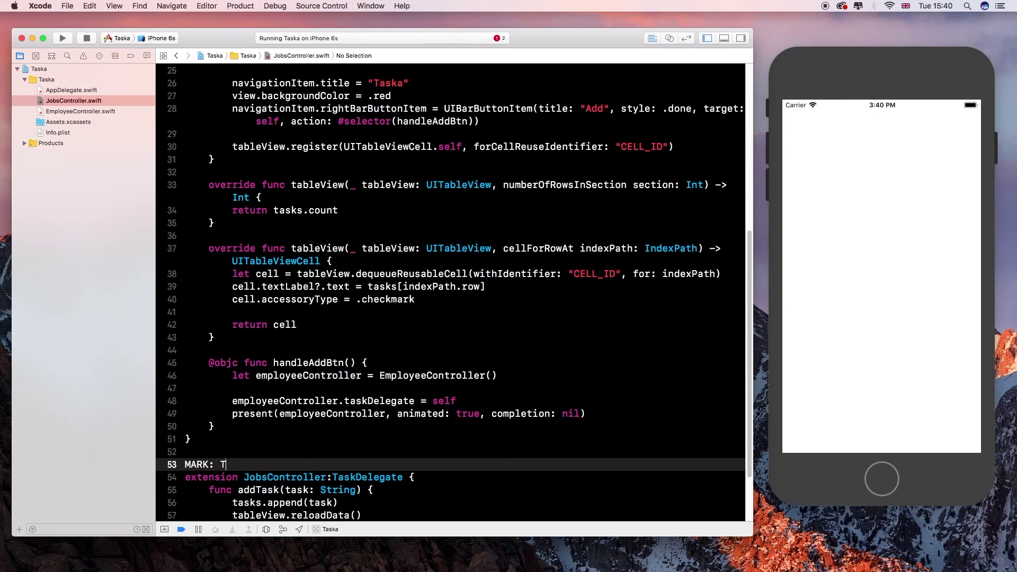
{"action": "type", "text": "a"}
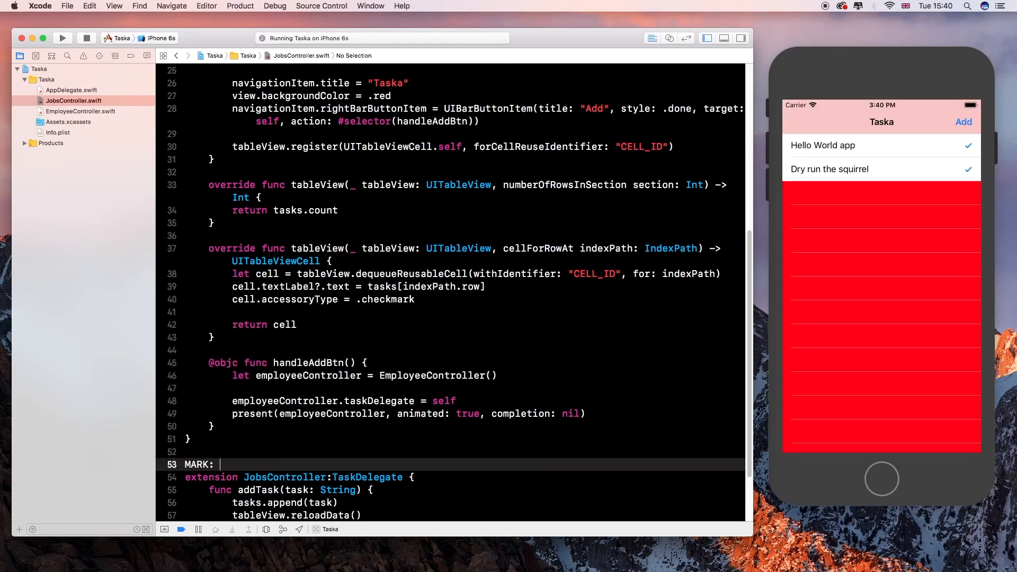
{"action": "type", "text": "Jo"}
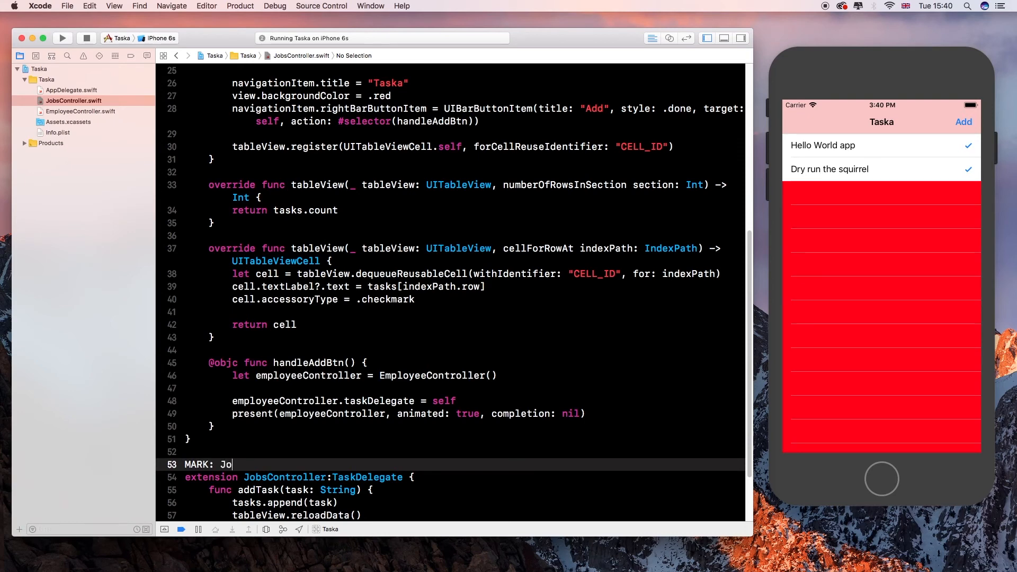
{"action": "type", "text": "bsController"}
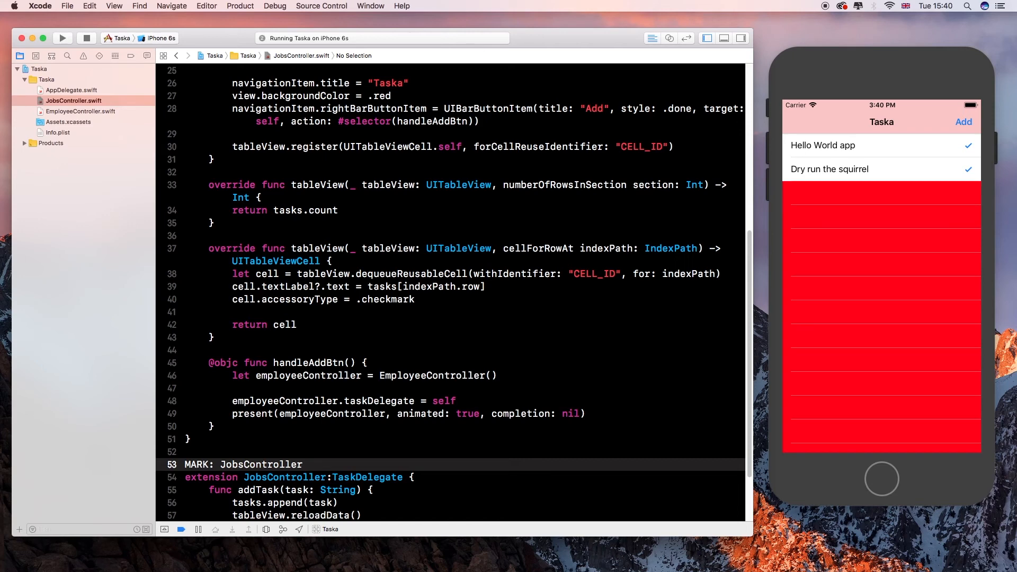
{"action": "type", "text": "delegated"}
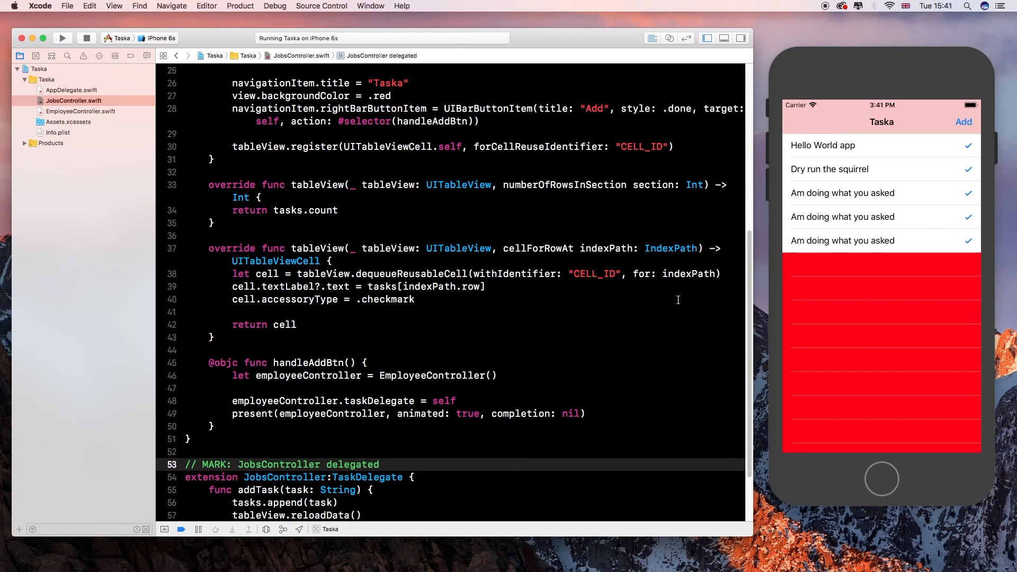
- Scroll down to review the completed JobsController delegated extension
{"action": "scroll", "scroll_direction": "down", "scroll_amount": 3}
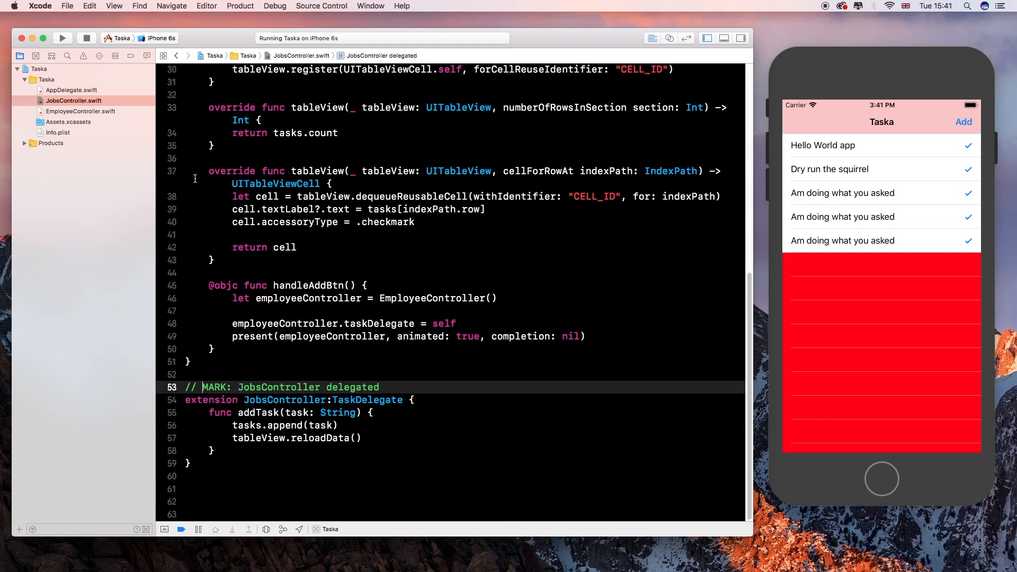
{"action": "mouse_move", "coordinate": [161, 129]}
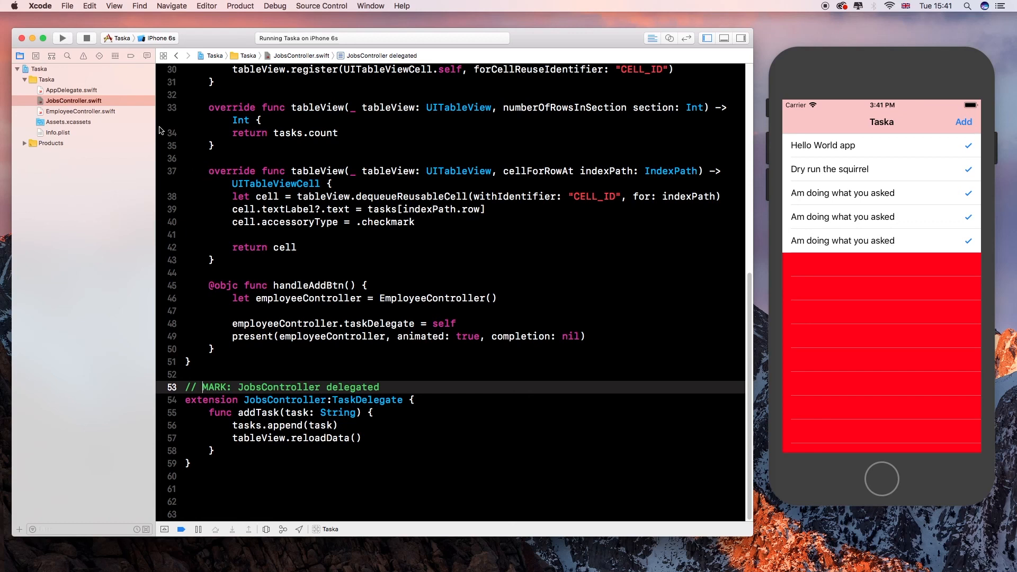
{"action": "mouse_move", "coordinate": [65, 38]}
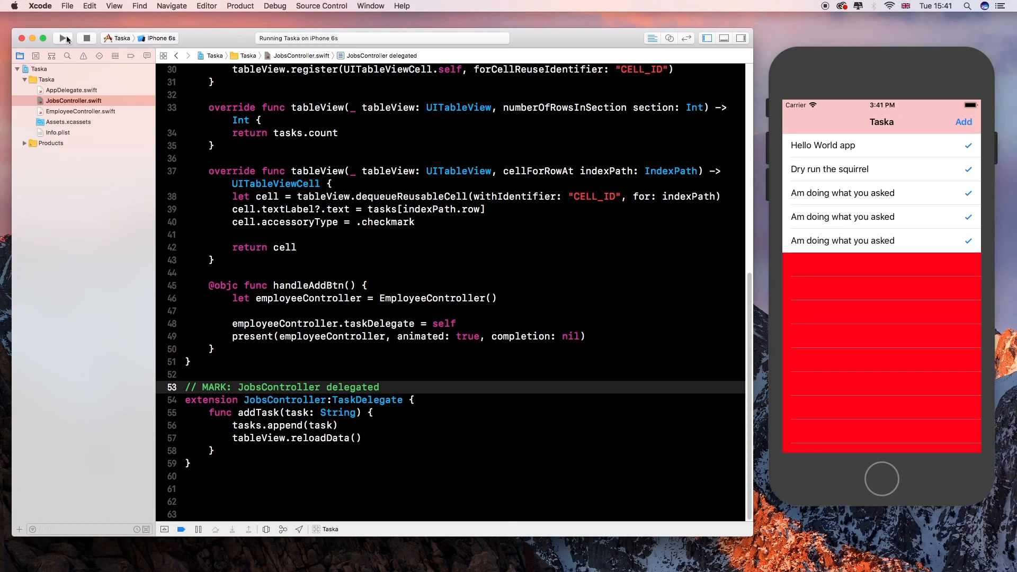